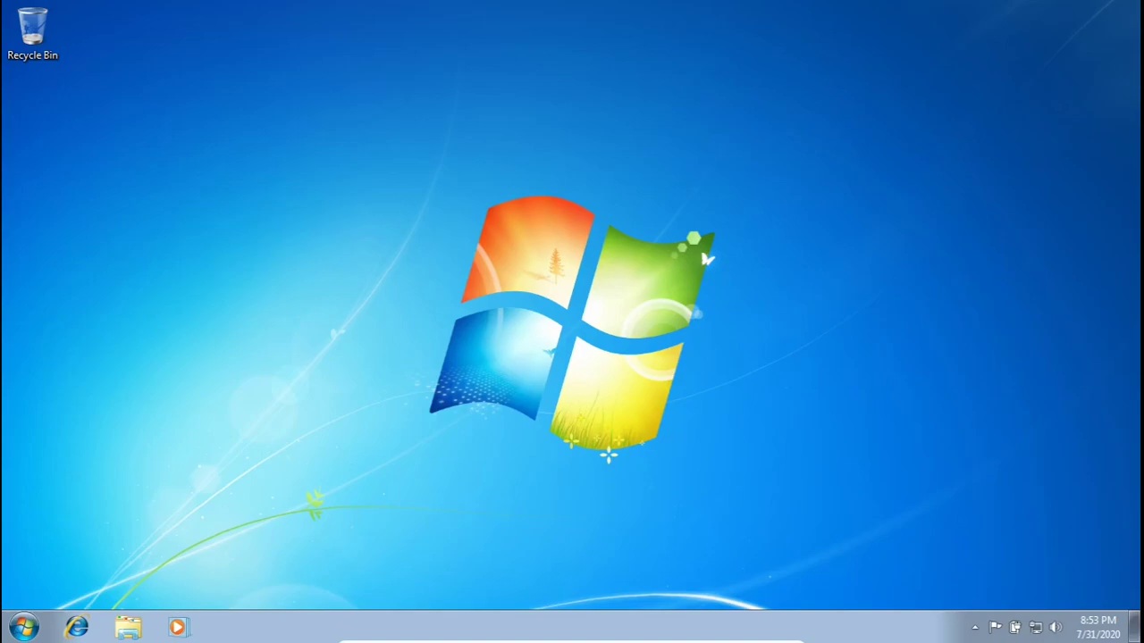
mouse_move(997, 594)
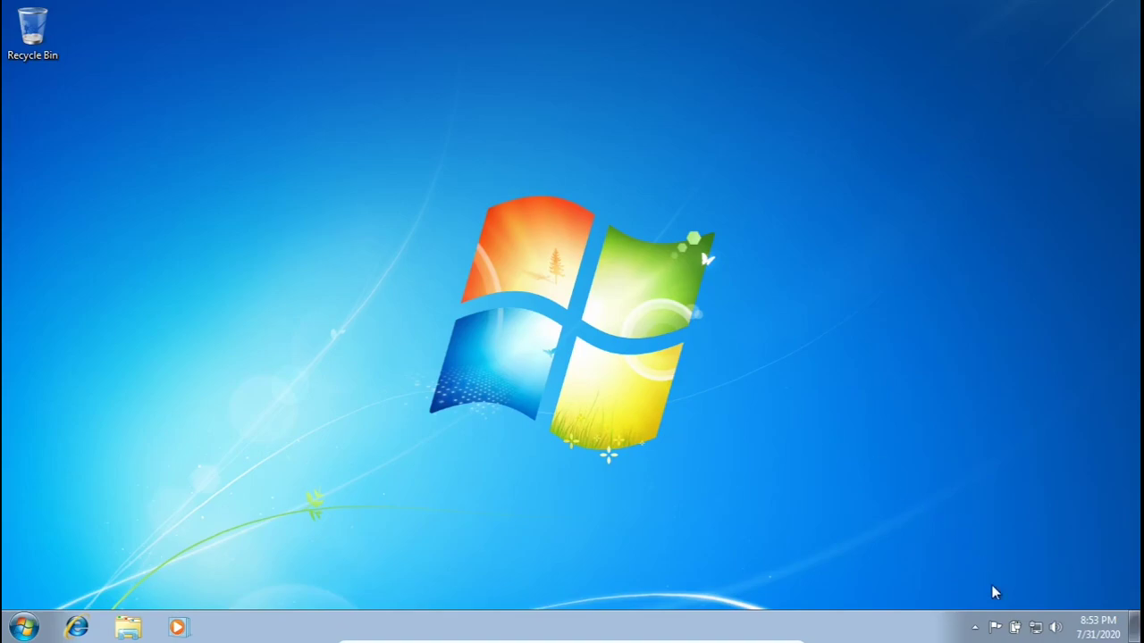
Step: Show and inspect the hidden notification area tray icons
click(975, 627)
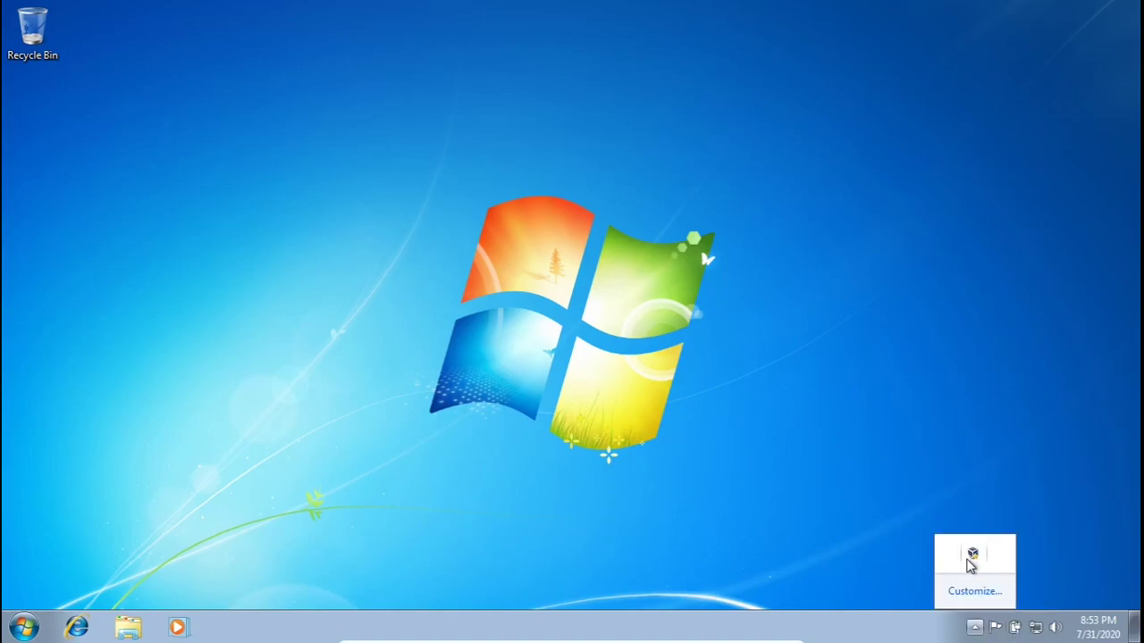
click(973, 556)
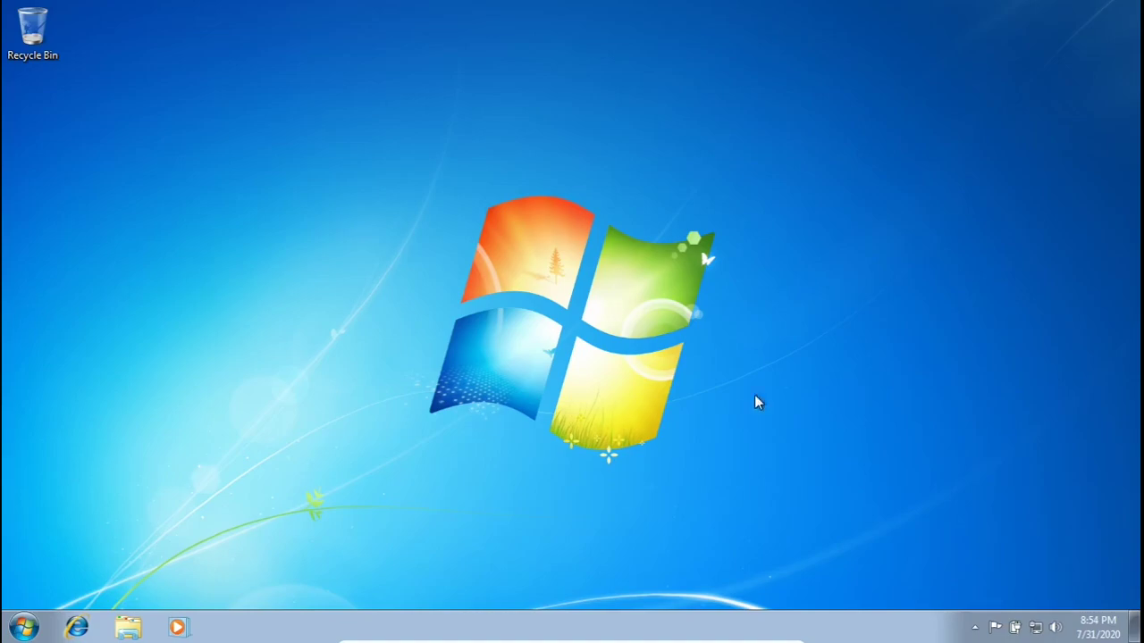
click(974, 624)
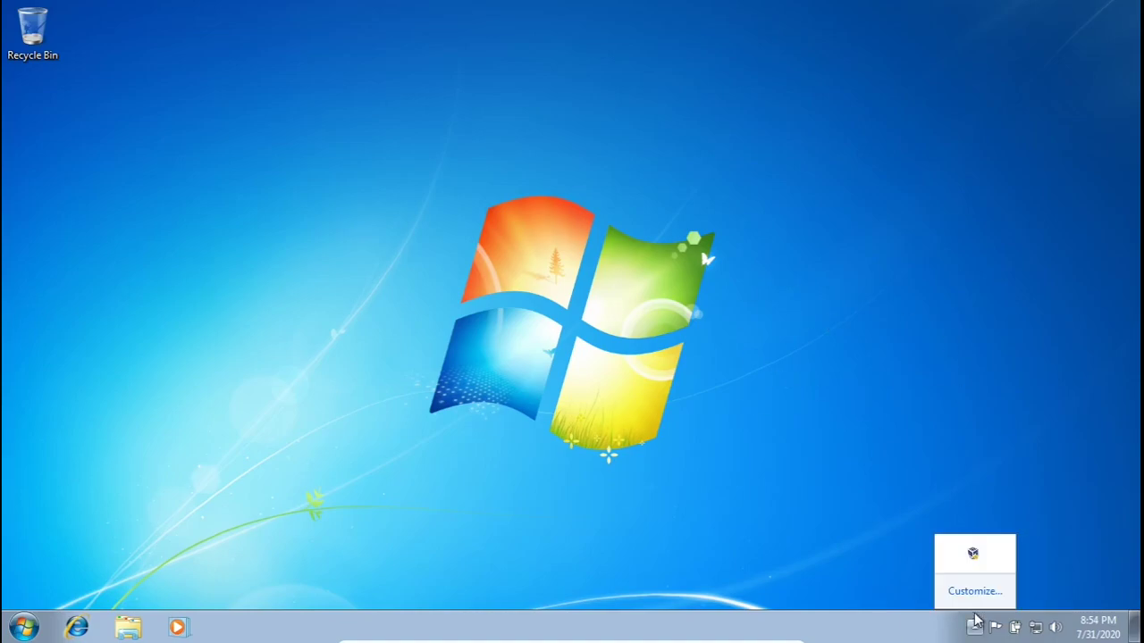
mouse_move(975, 565)
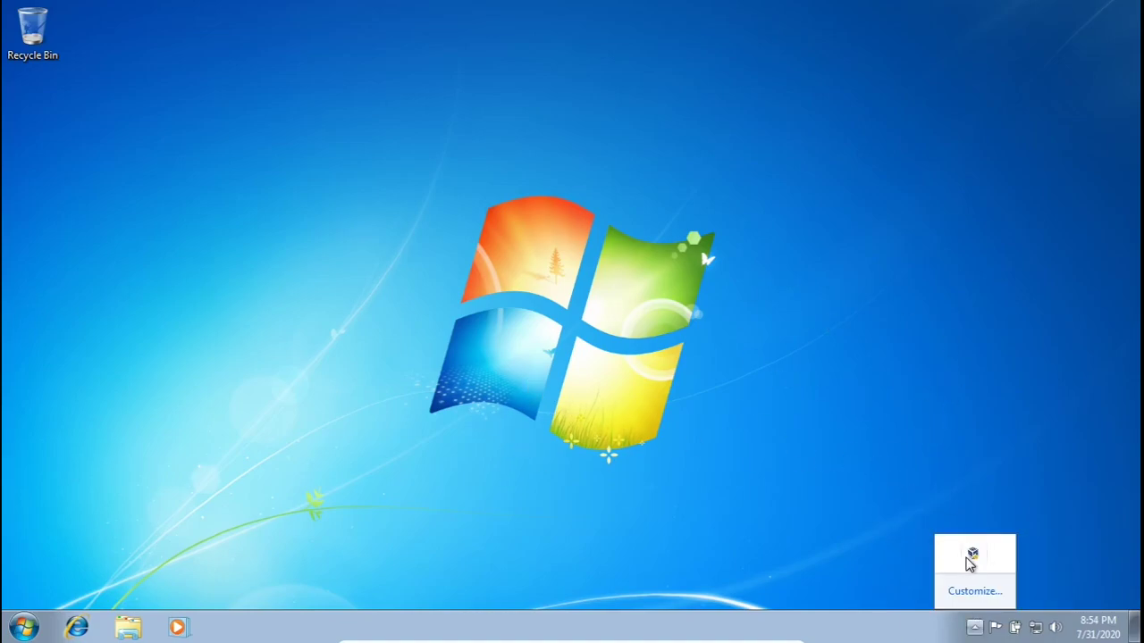
mouse_move(954, 567)
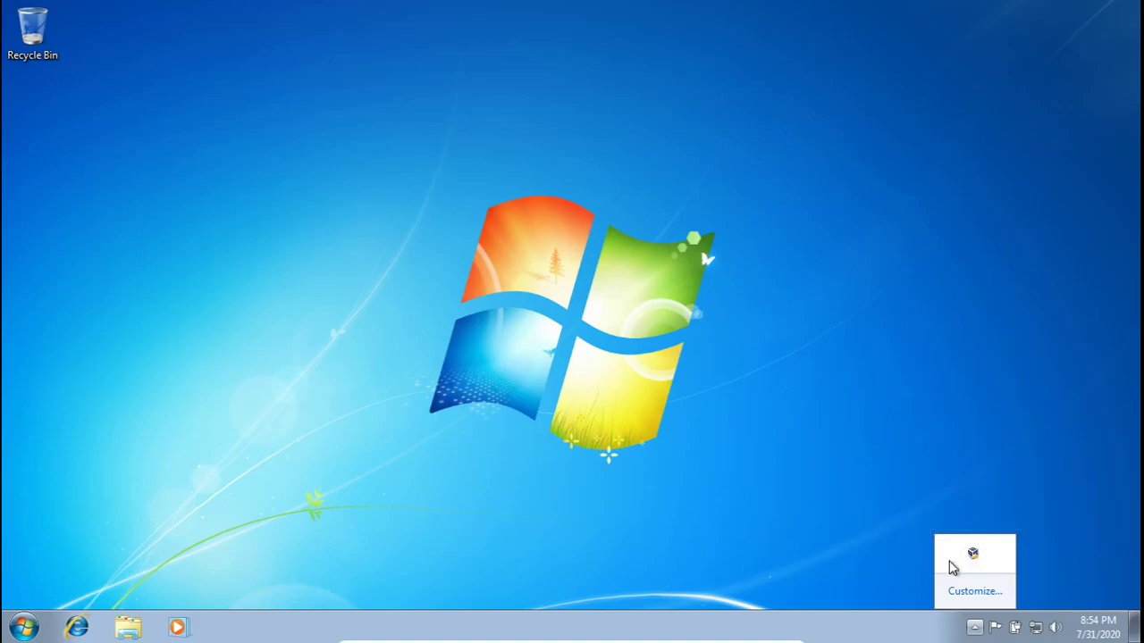
mouse_move(981, 568)
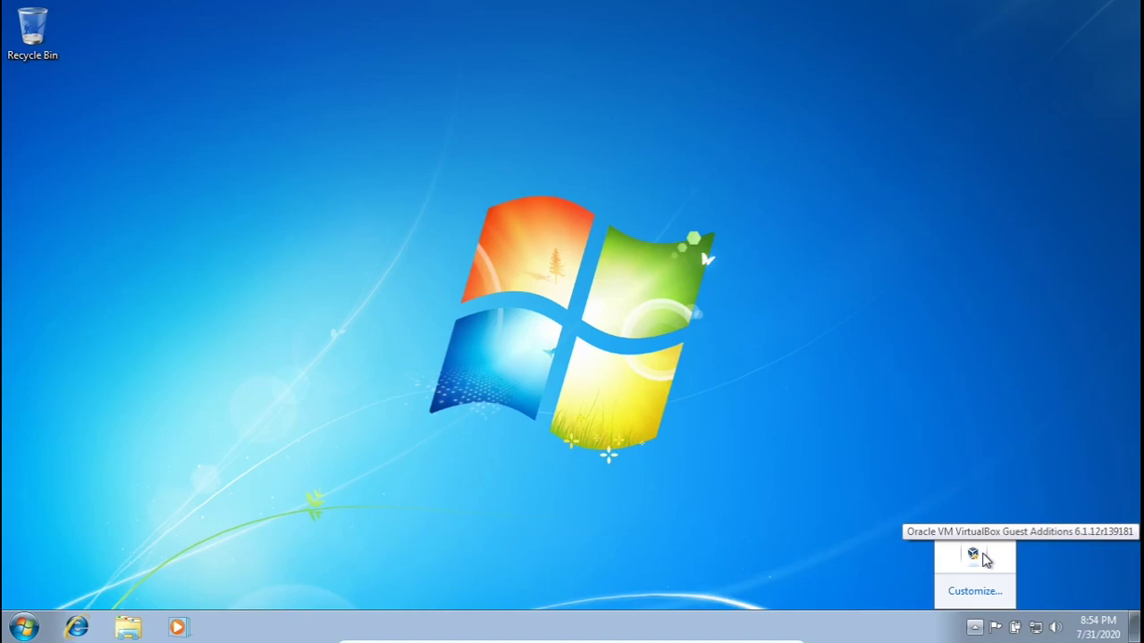
mouse_move(301, 387)
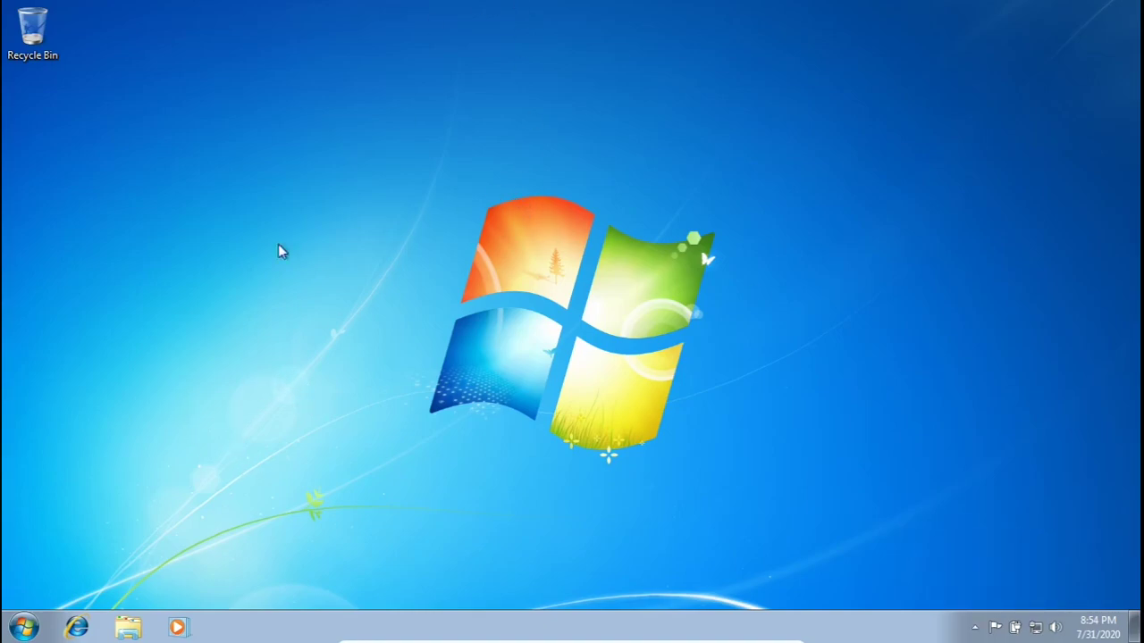
mouse_move(154, 241)
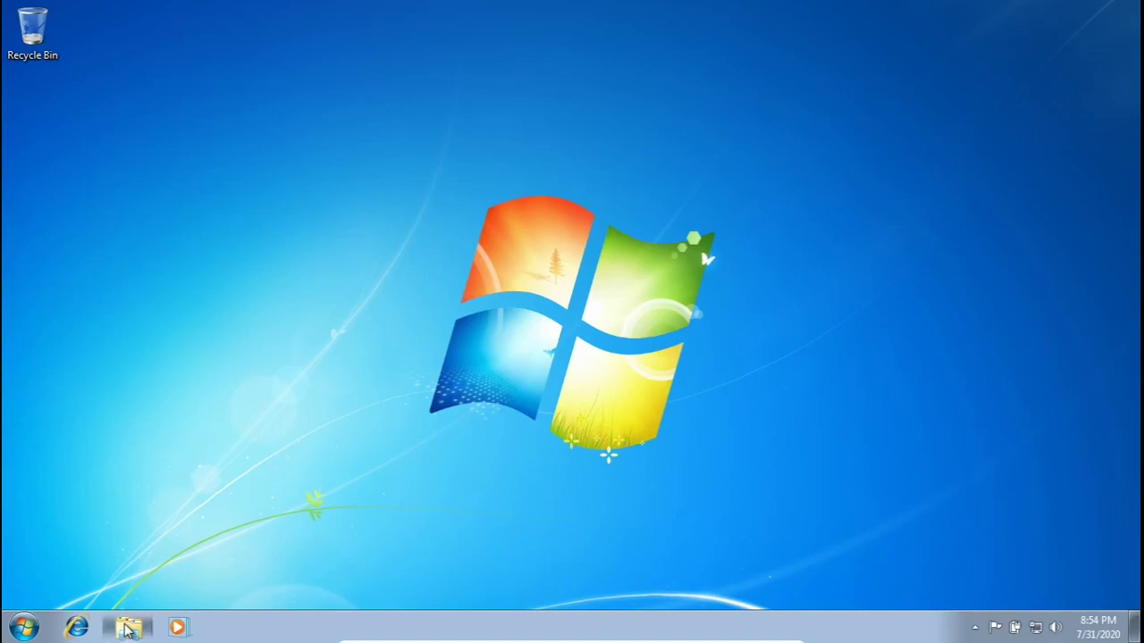
Step: Eject the Guest Additions disc from CD Drive (D:) in Explorer, then close the window
click(131, 623)
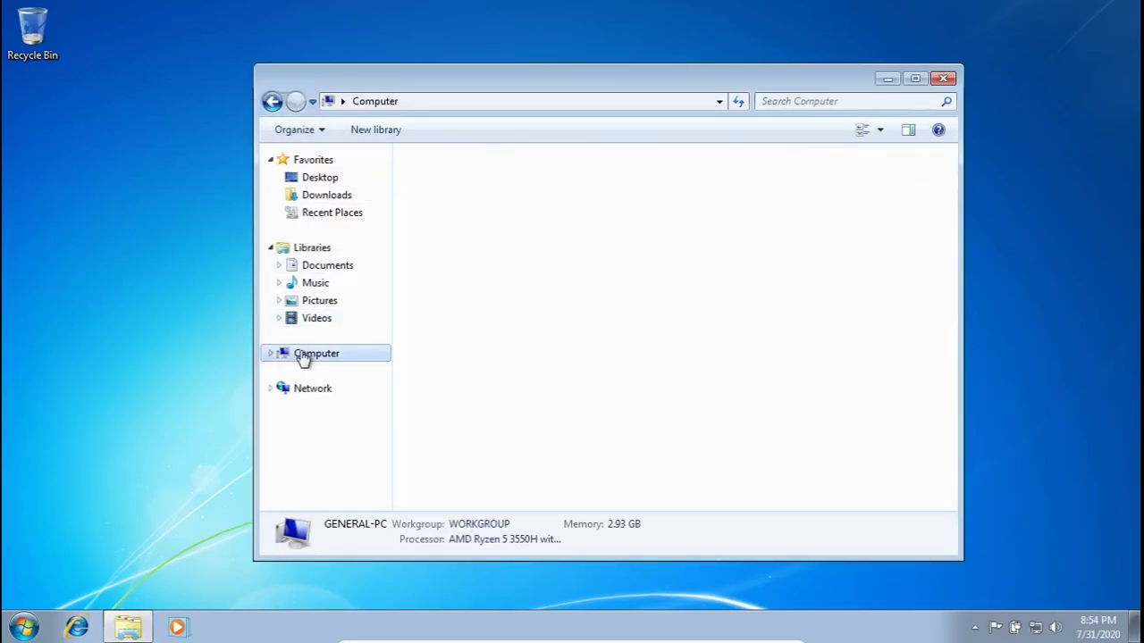
click(317, 353)
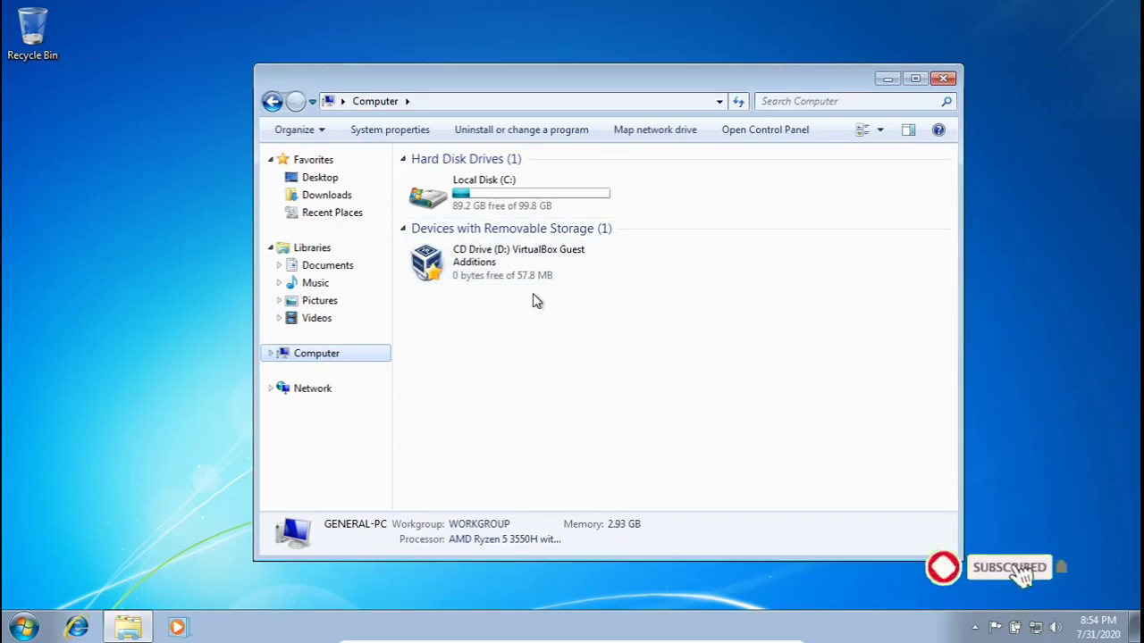
click(496, 262)
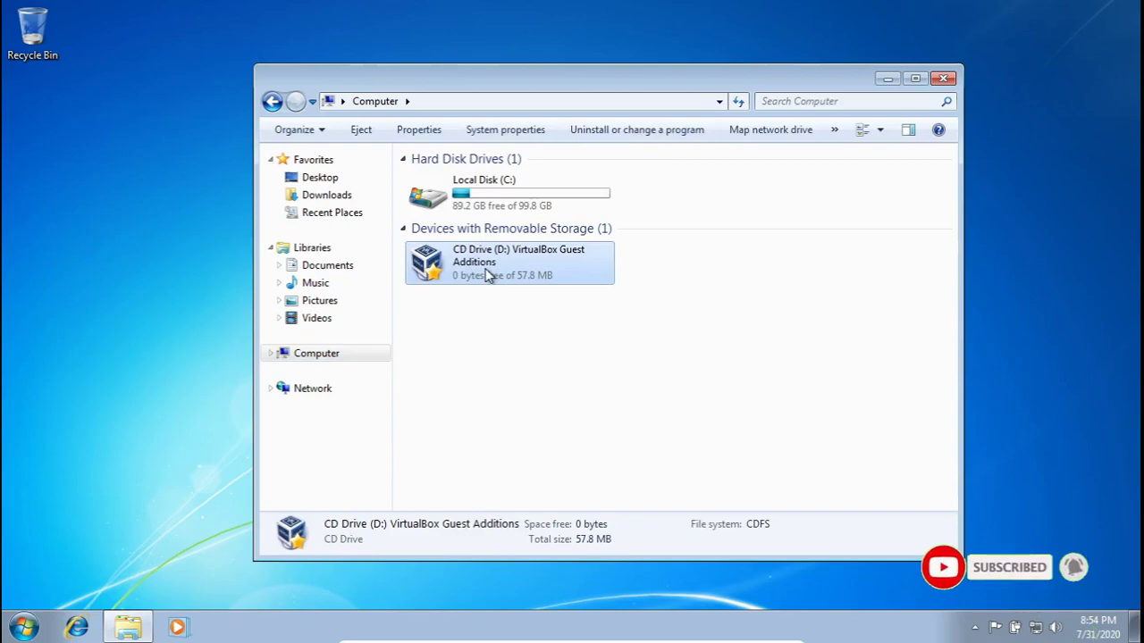
right_click(487, 268)
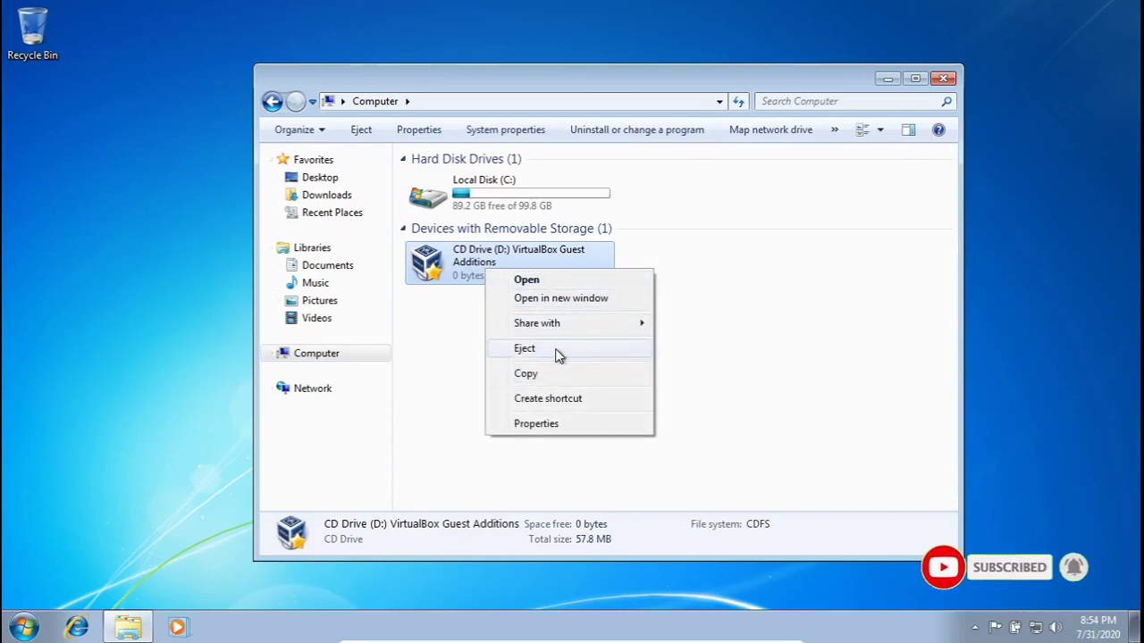
click(524, 348)
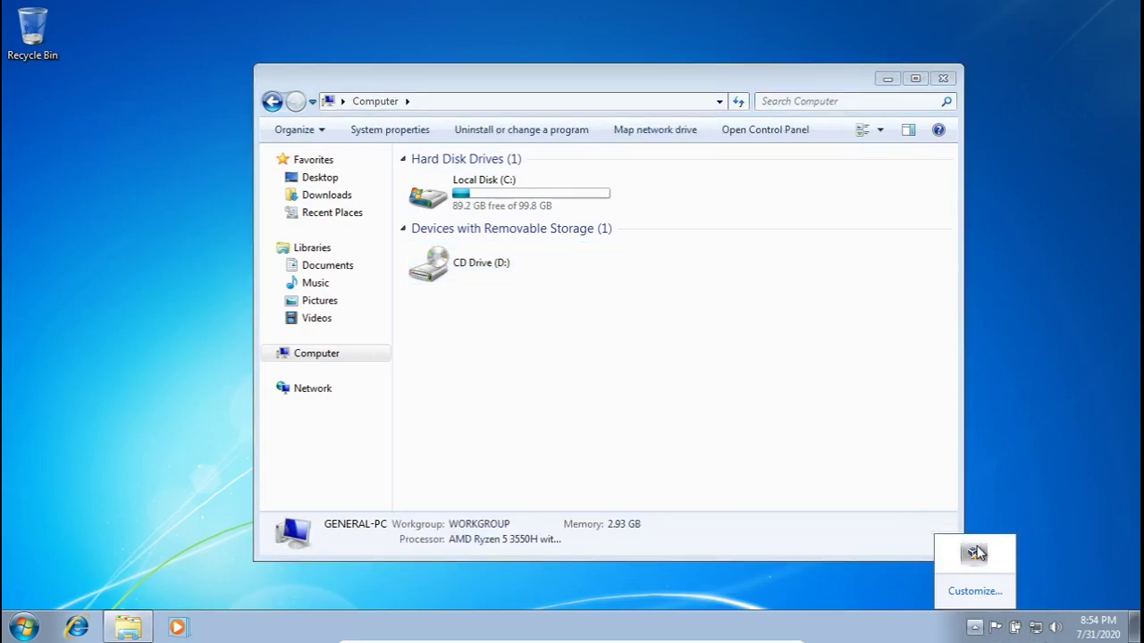
mouse_move(994, 430)
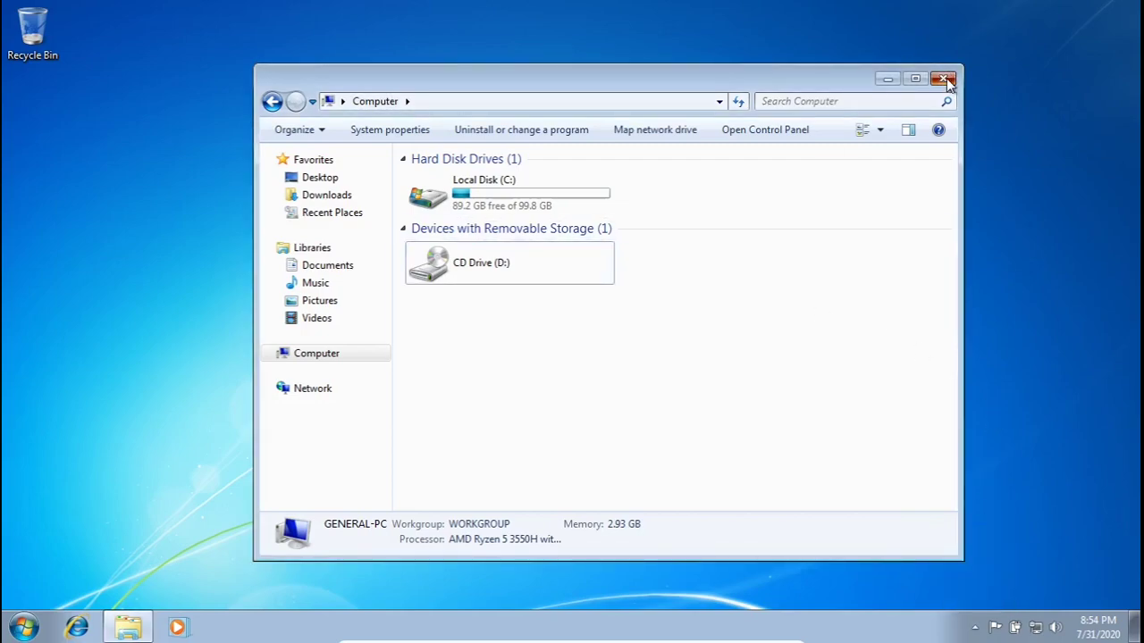
click(945, 78)
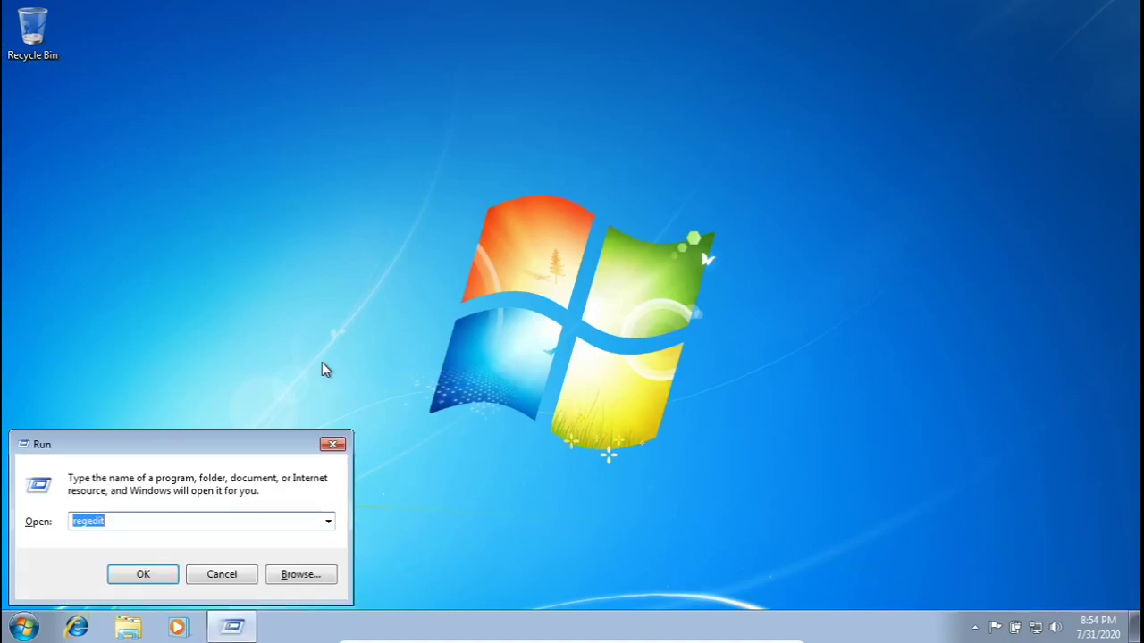
Step: Run taskmgr, confirm VBoxTray.exe is listed under Processes, then close Task Manager
text(taskm)
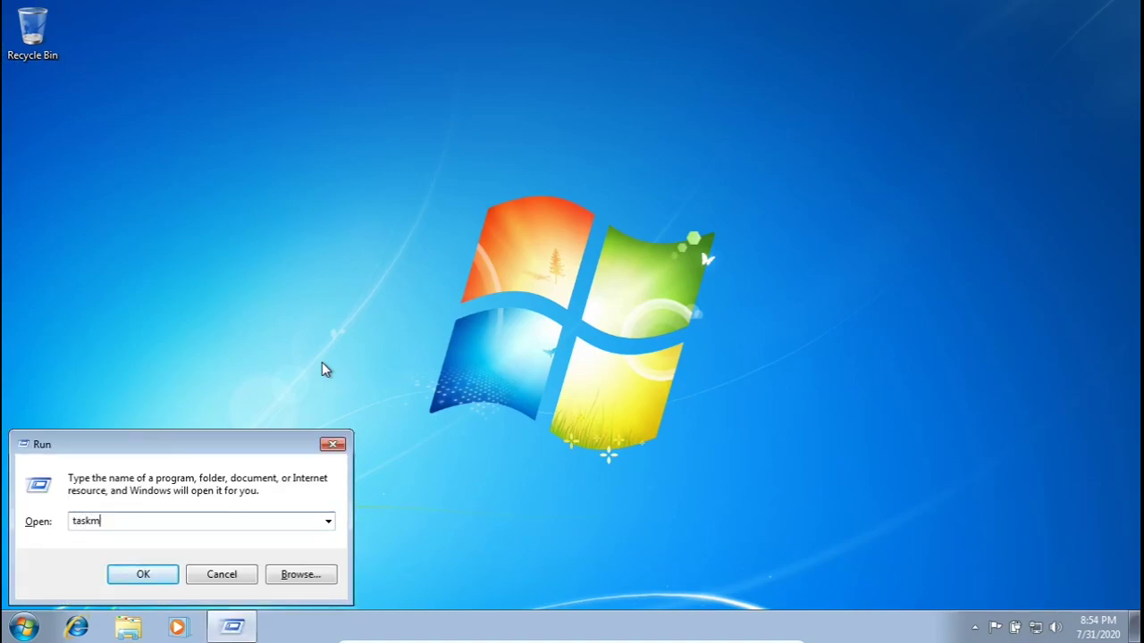
click(142, 574)
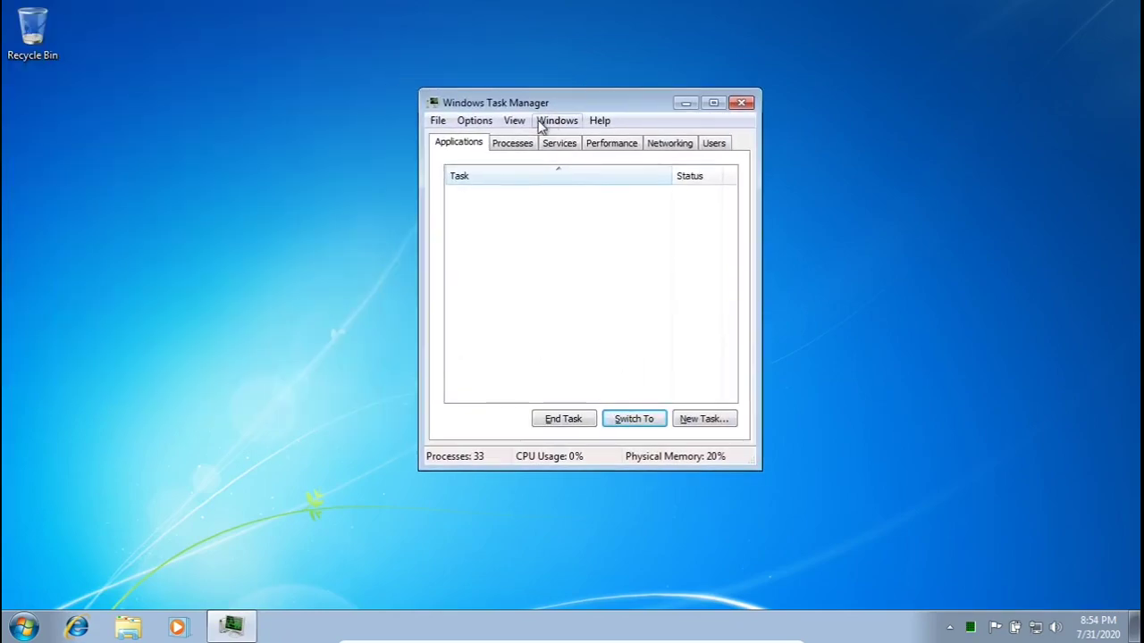
click(513, 143)
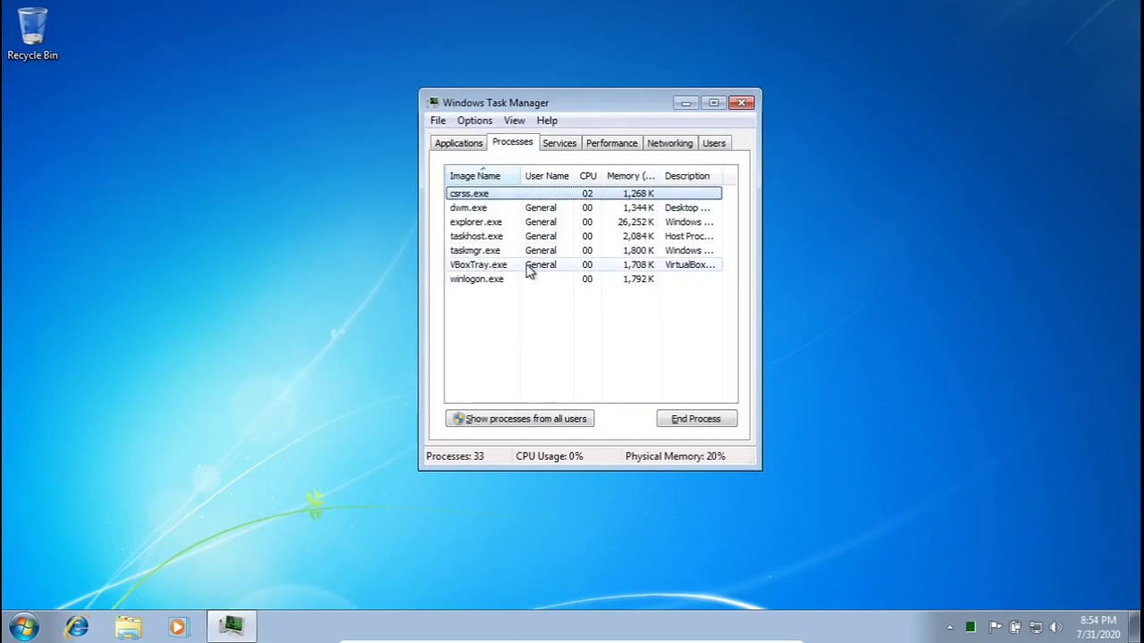
mouse_move(454, 279)
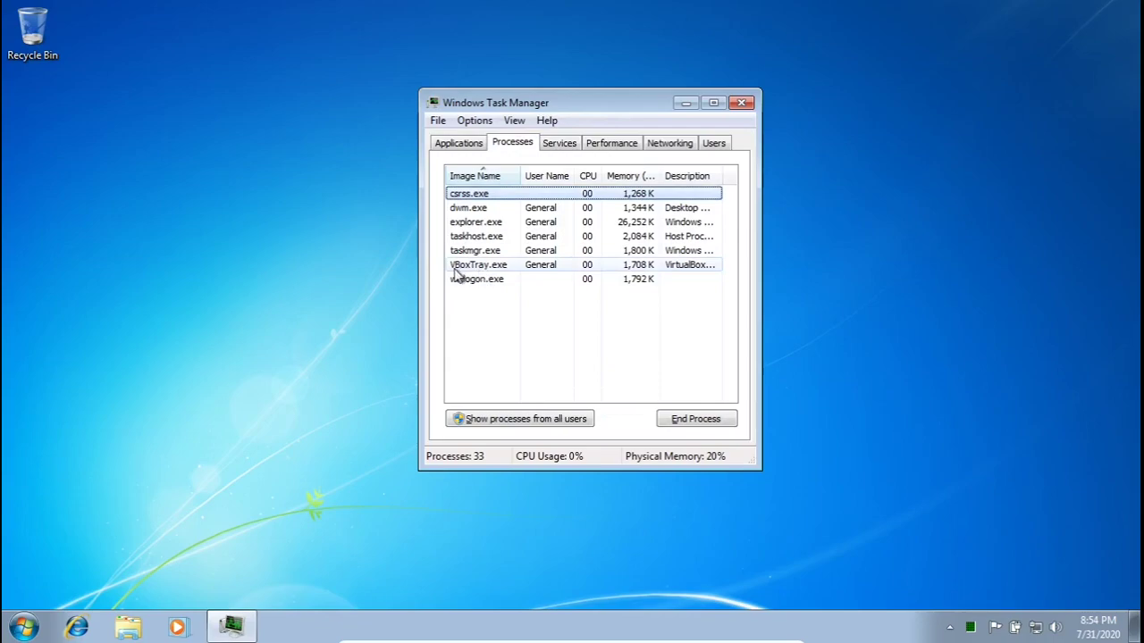
click(473, 265)
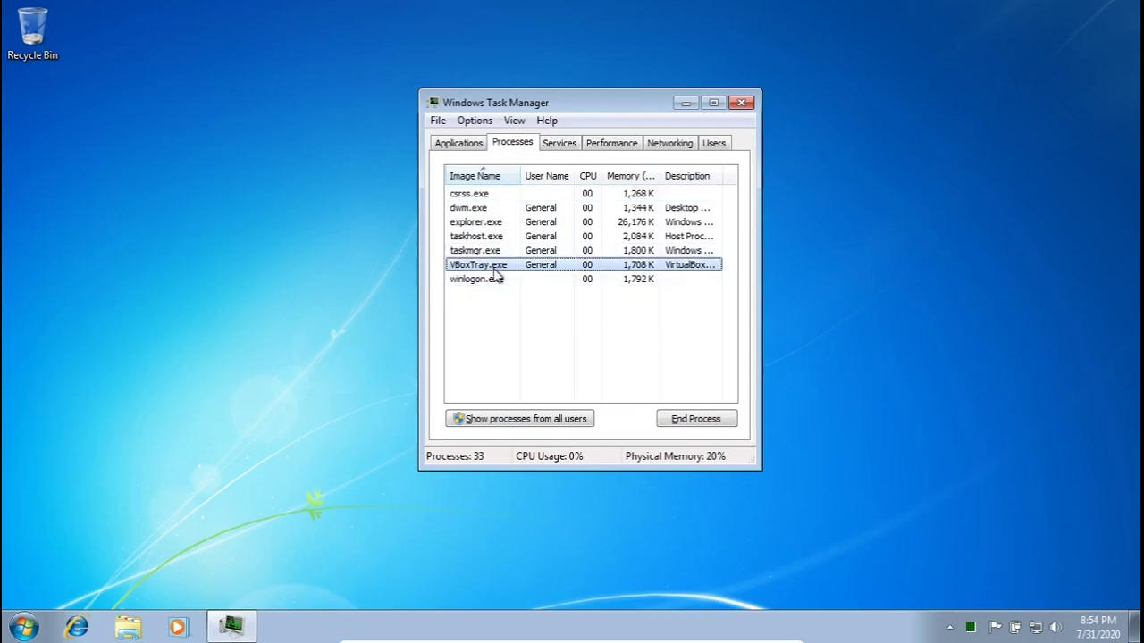
mouse_move(517, 274)
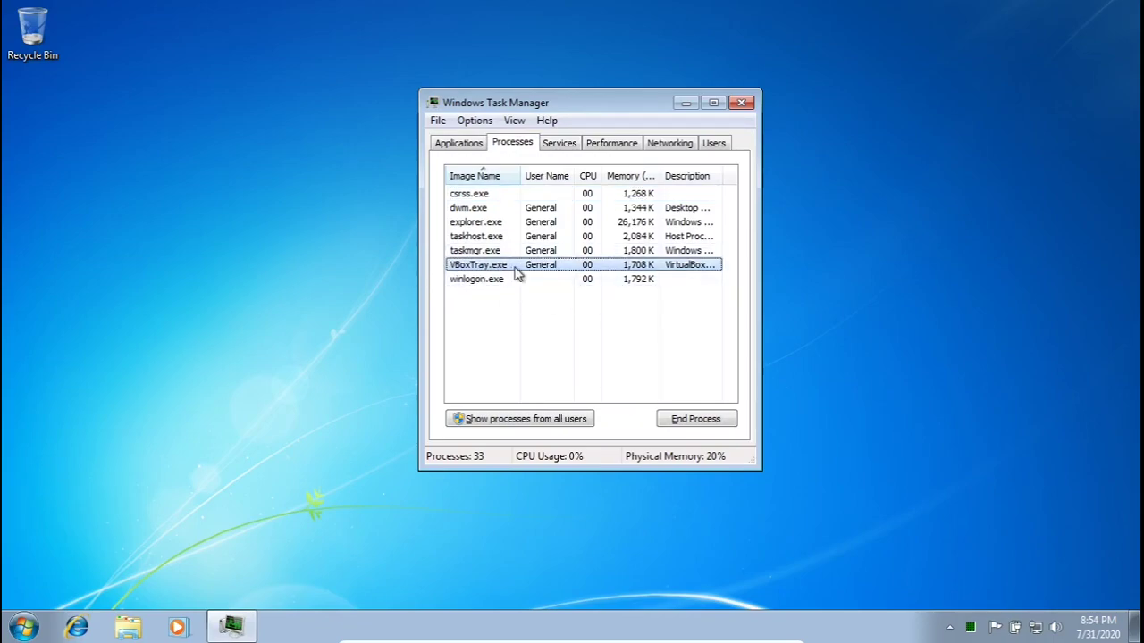
right_click(478, 264)
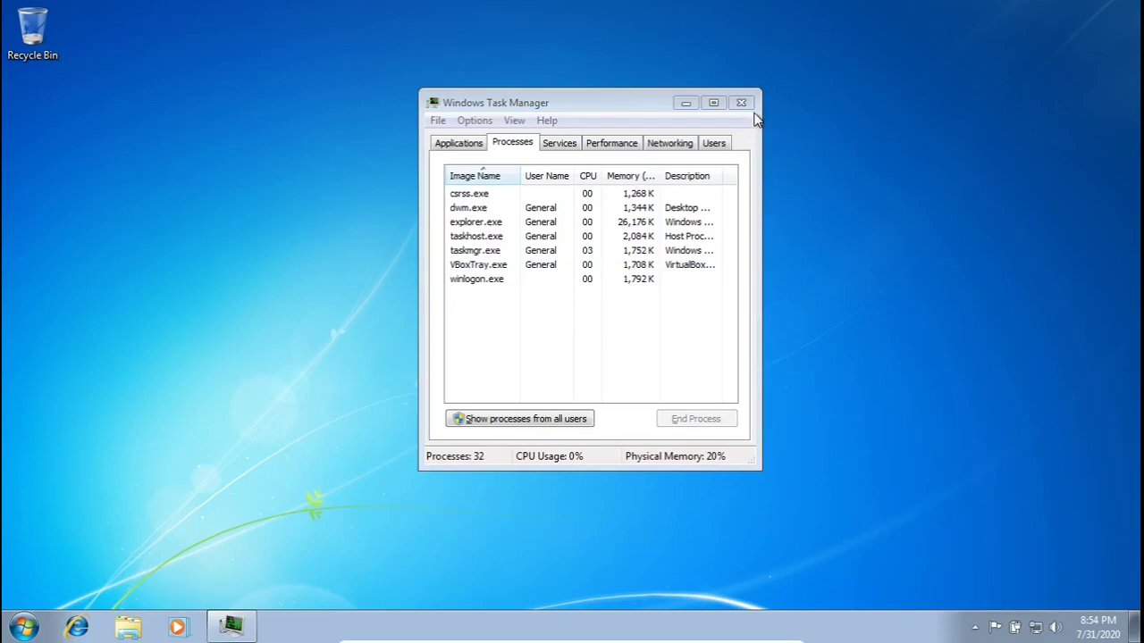
mouse_move(743, 102)
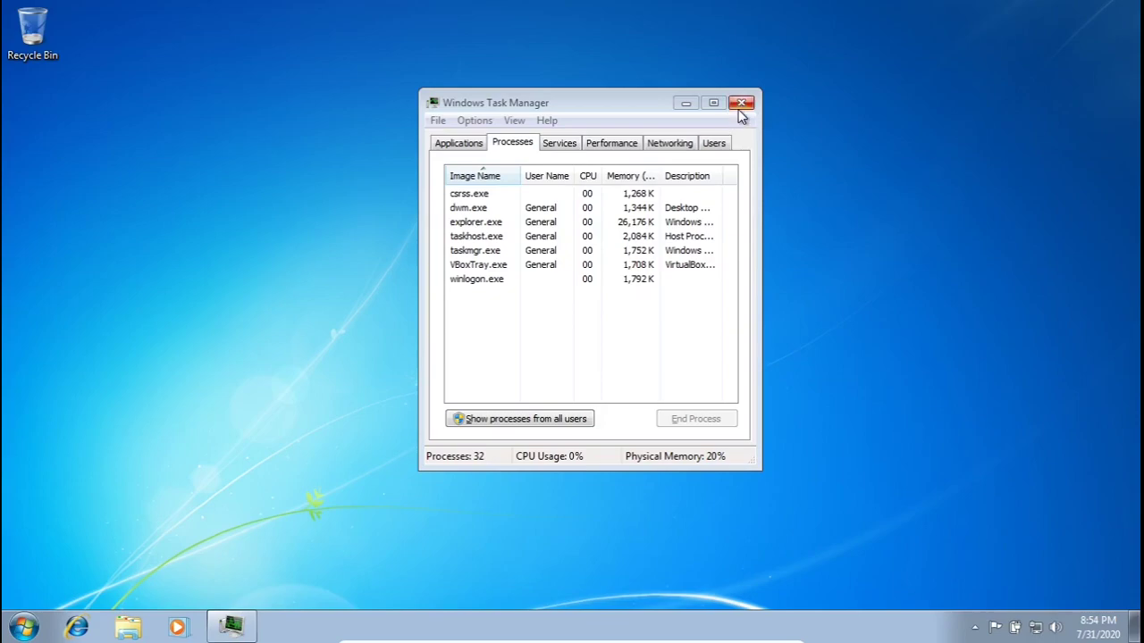
click(741, 102)
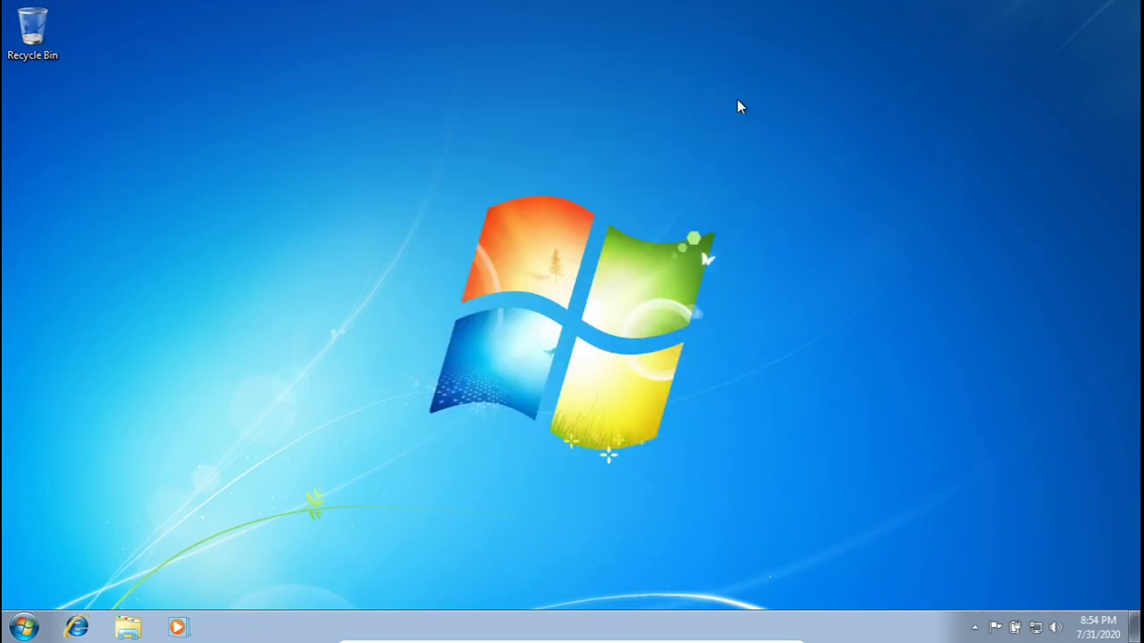
Step: Add a new text document to the desktop, keeping the name 'New Text Document'
right_click(221, 230)
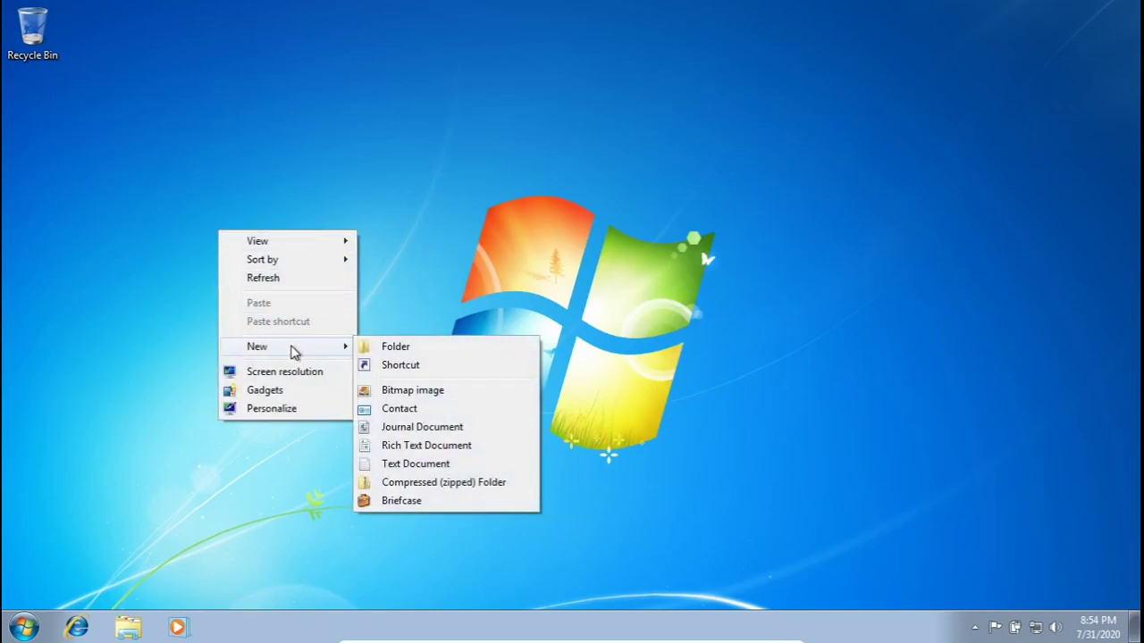
mouse_move(417, 463)
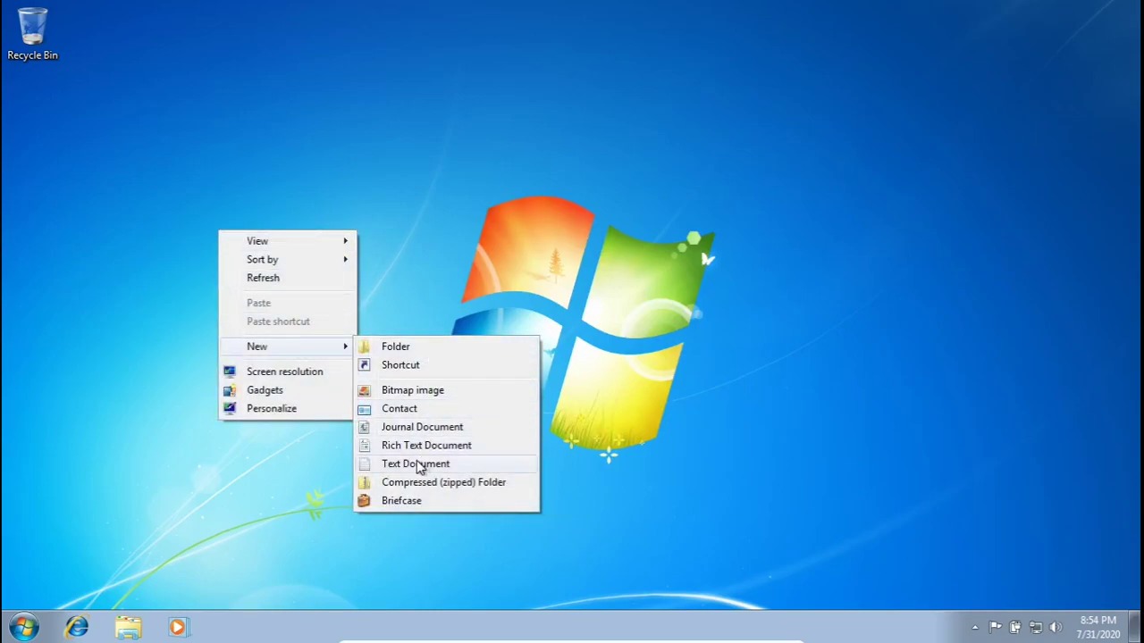
click(414, 464)
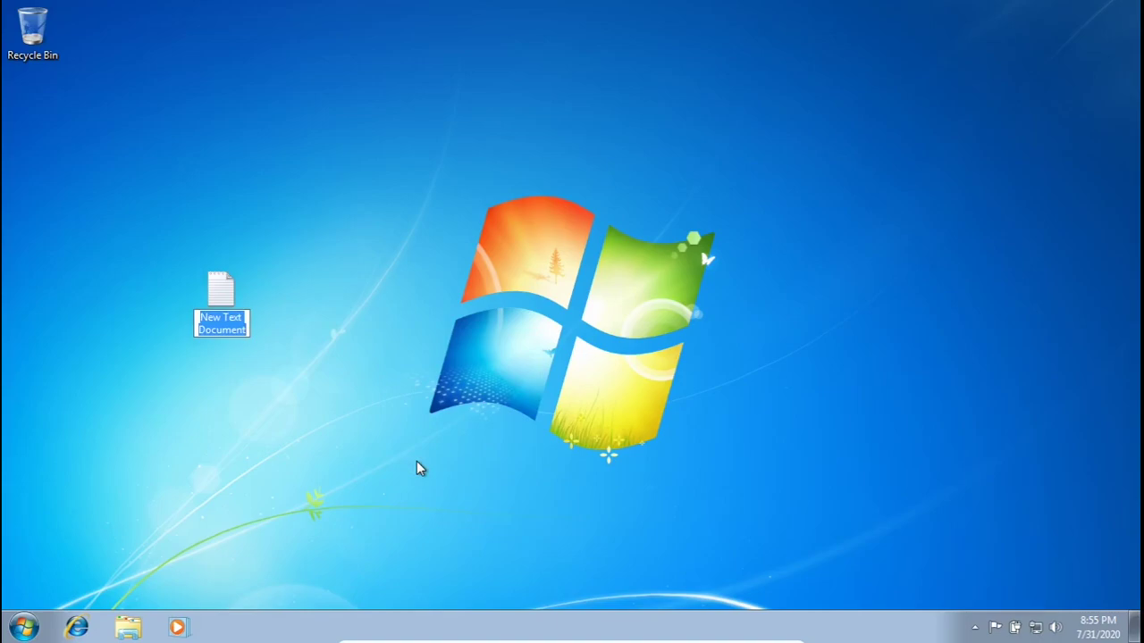
click(221, 301)
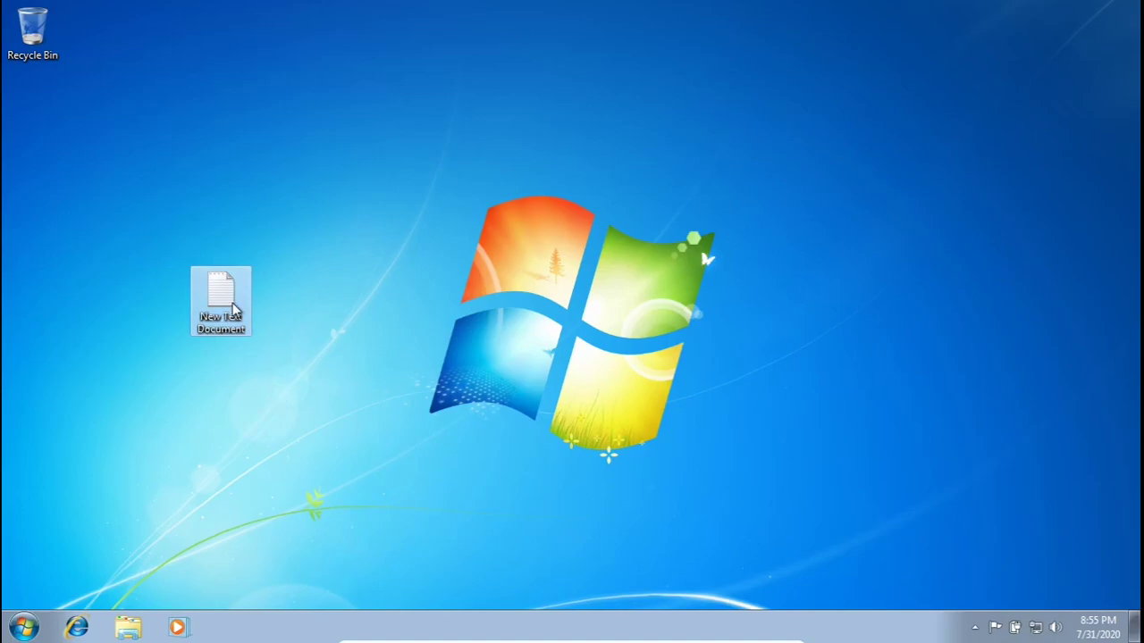
Step: Open the new text document in Notepad and enter TASKKILL /F /IM VBoxTray.exe
double_click(221, 295)
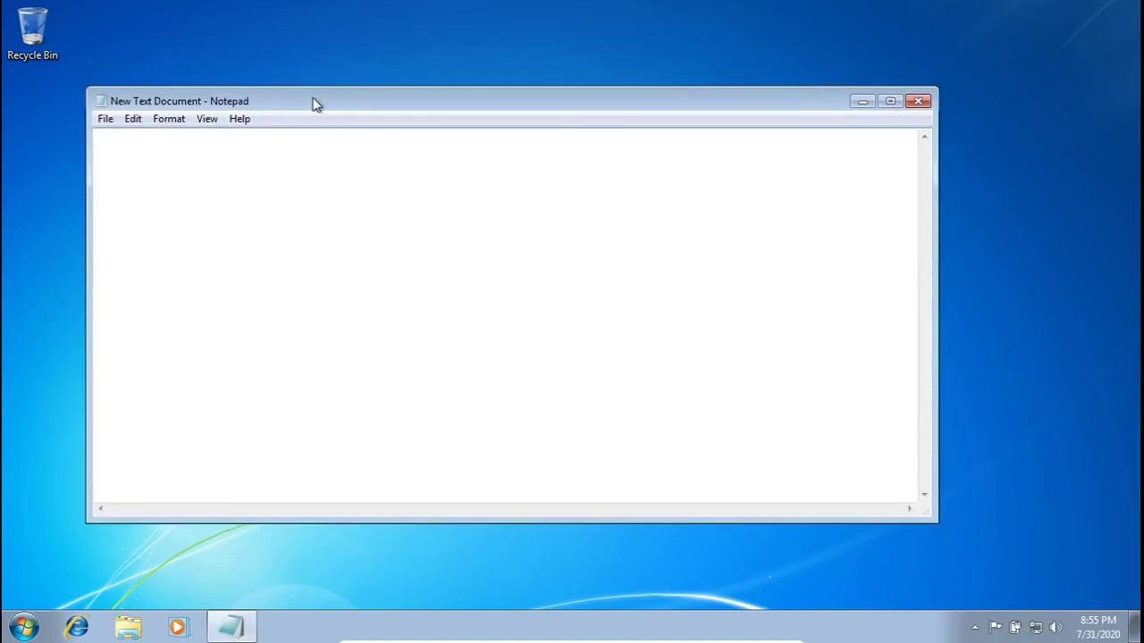
drag(179, 100, 308, 116)
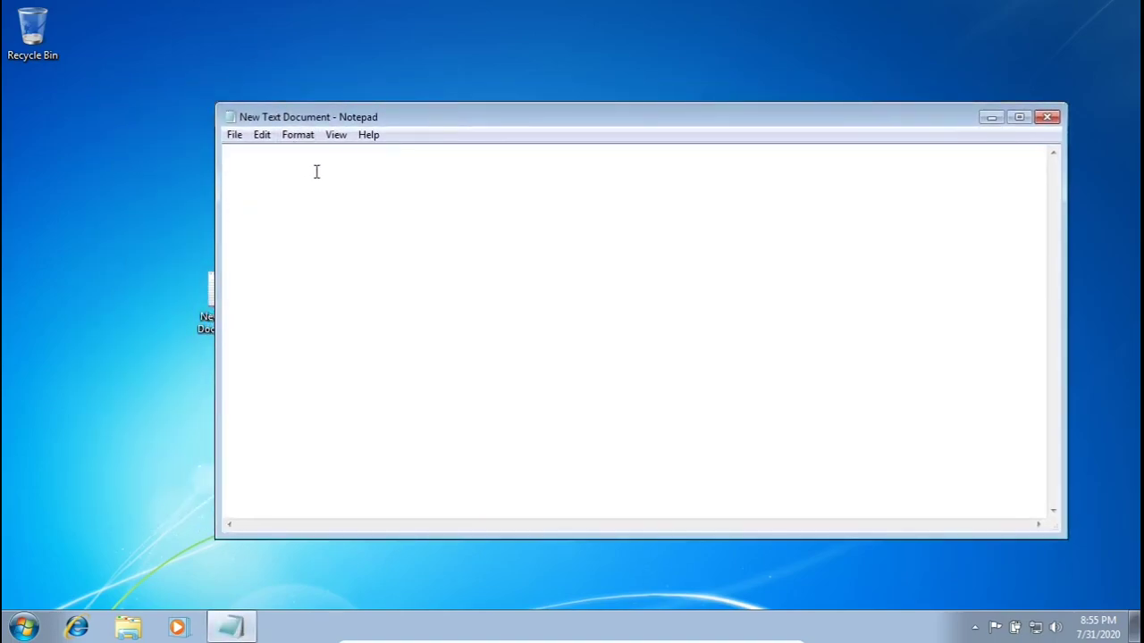
text(T)
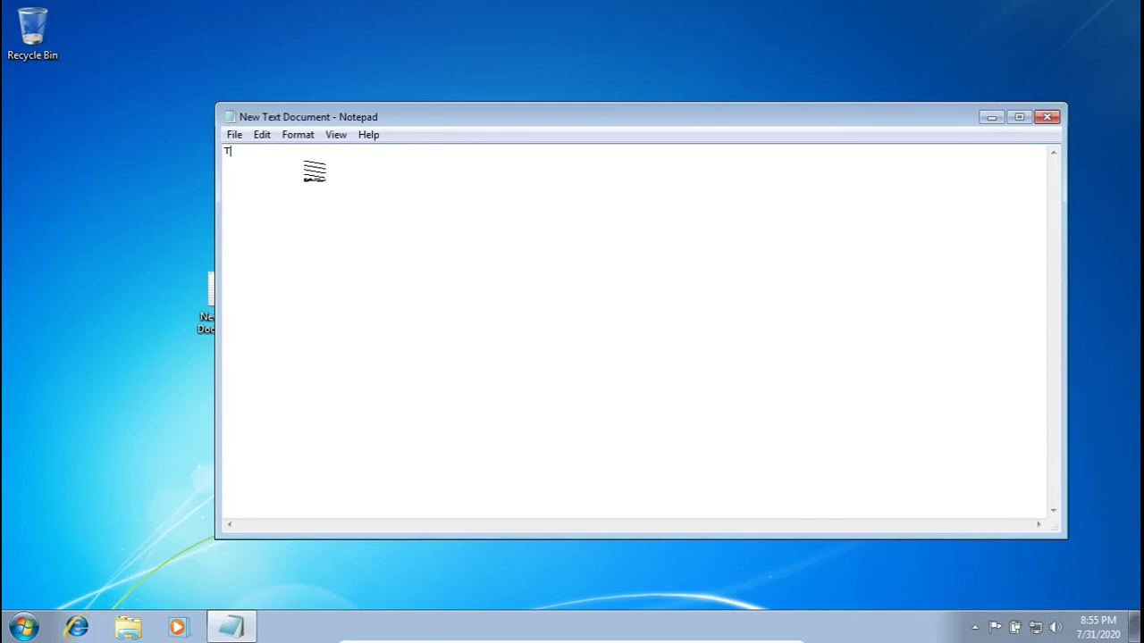
text(ASKKI)
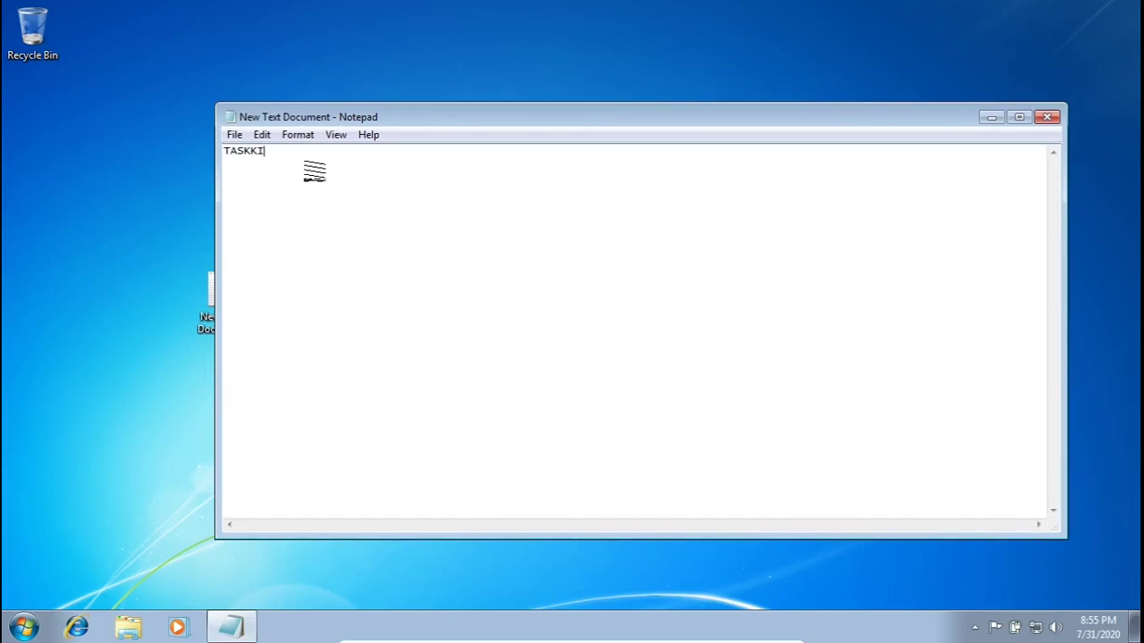
text(LL /F /IM)
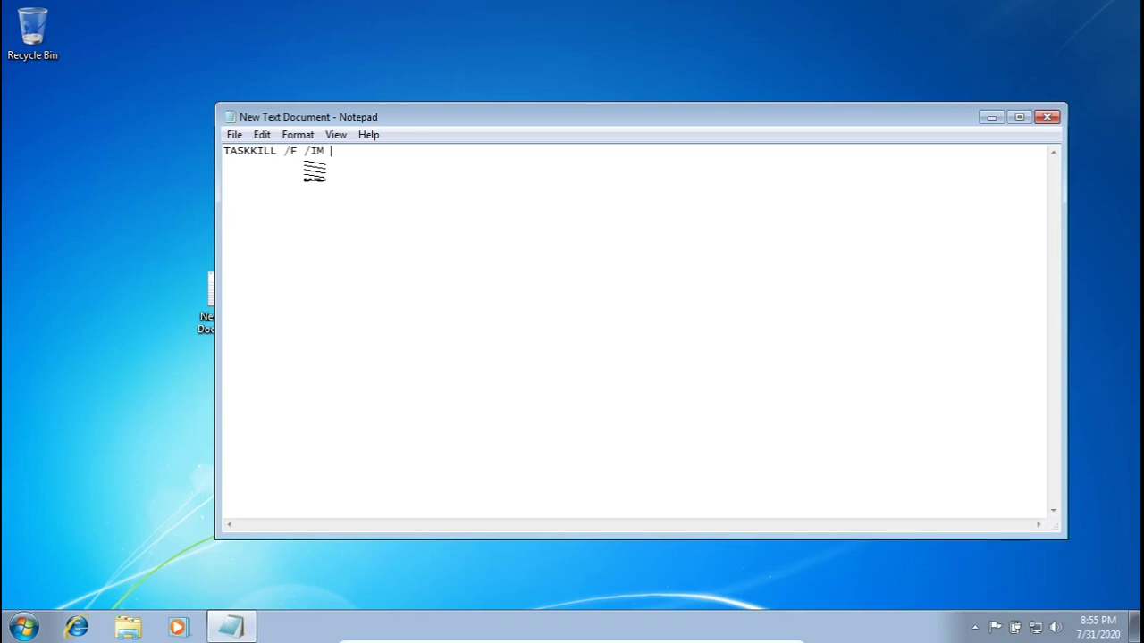
text(VB)
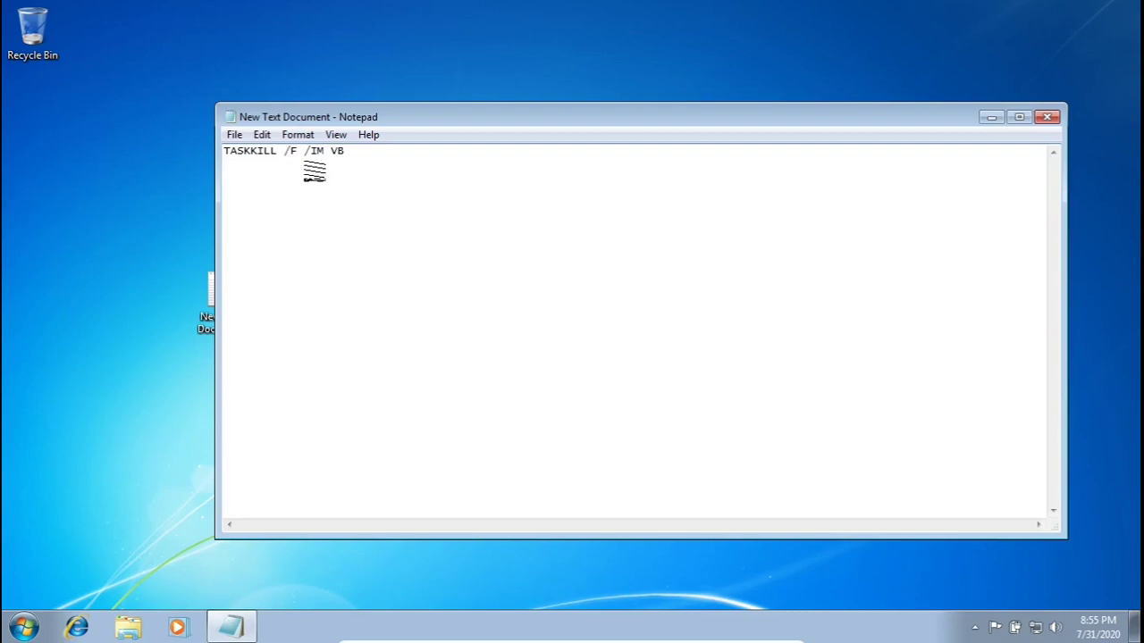
text(ox)
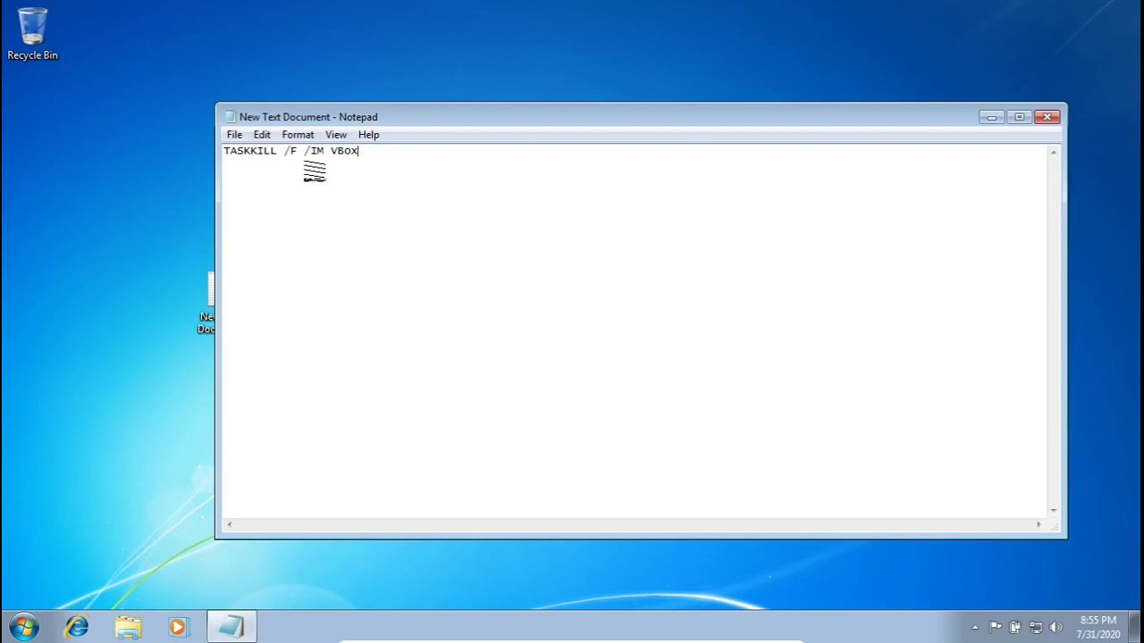
text(Tray.exe)
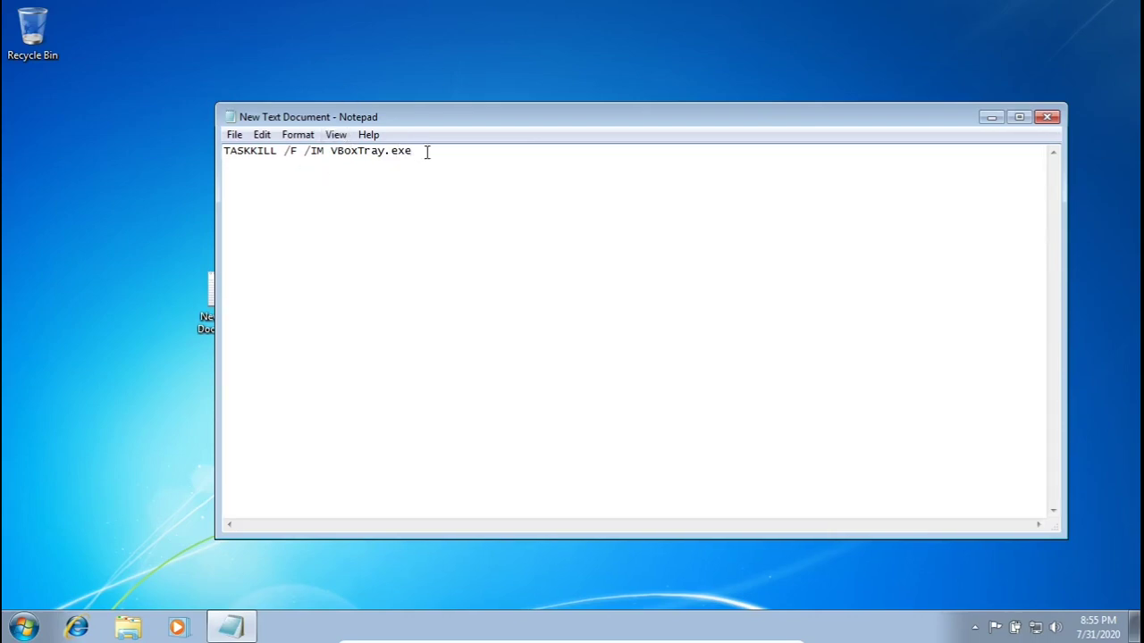
key(ctrl+a)
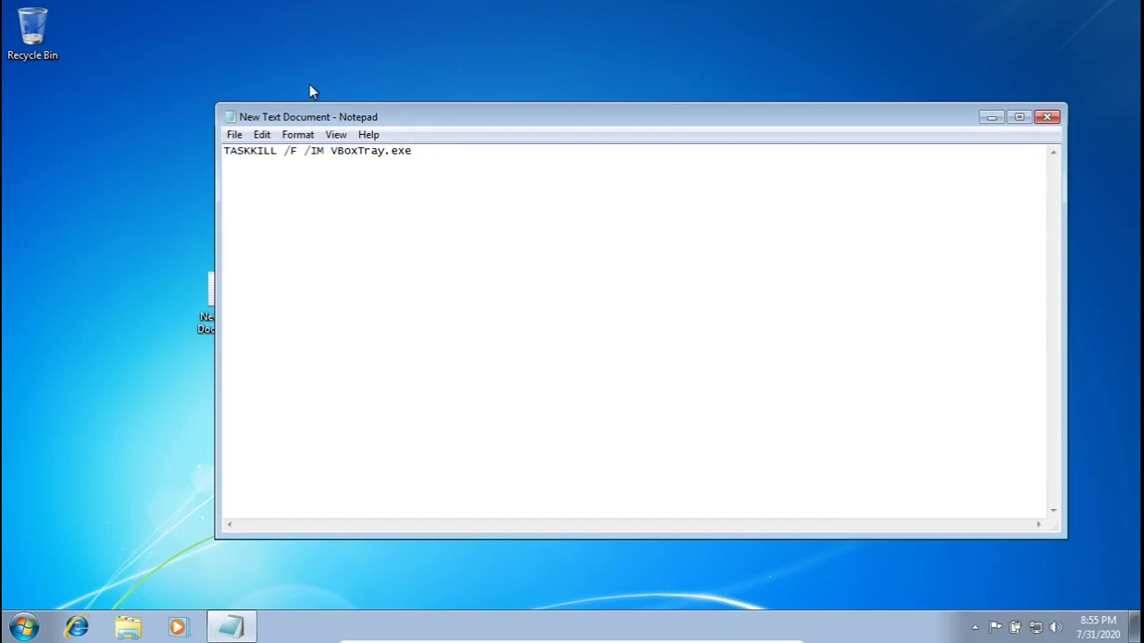
mouse_move(255, 211)
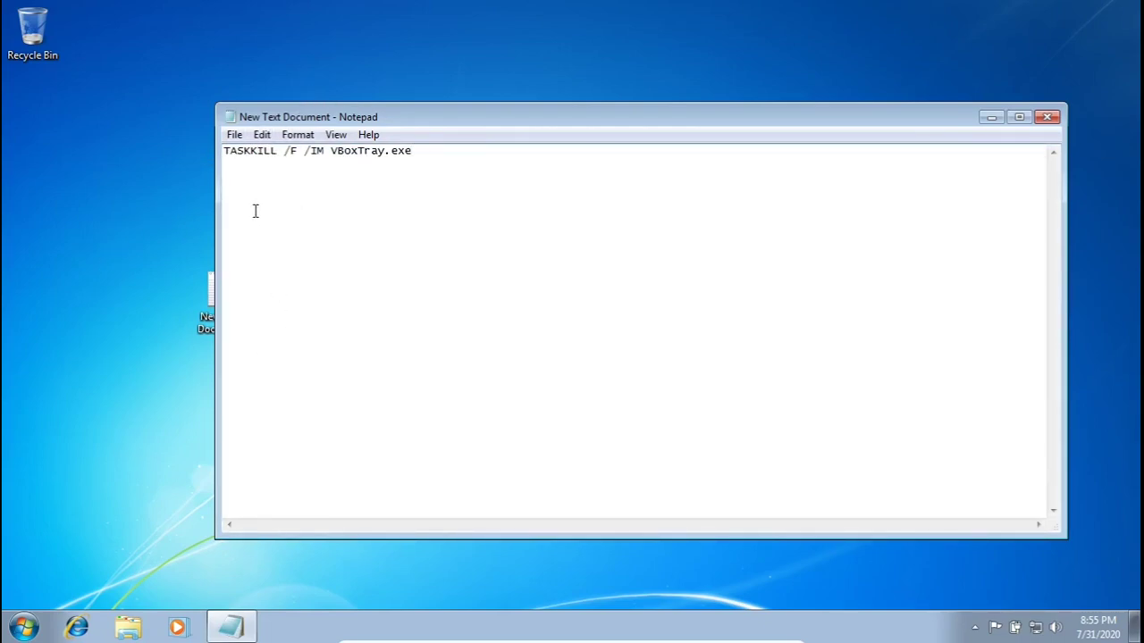
click(234, 134)
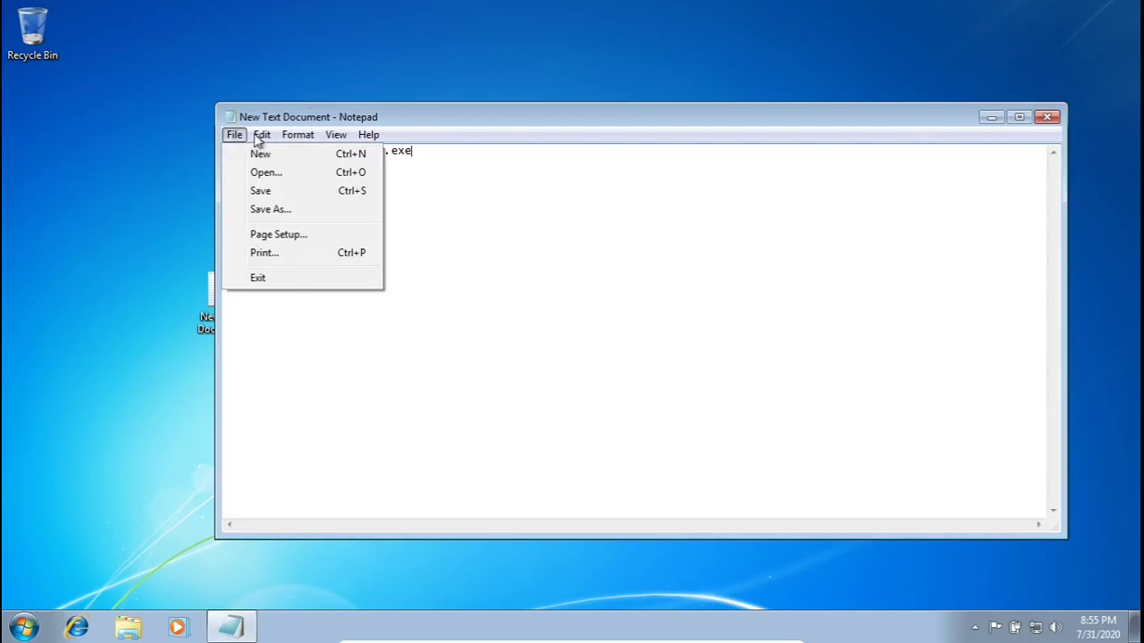
mouse_move(262, 209)
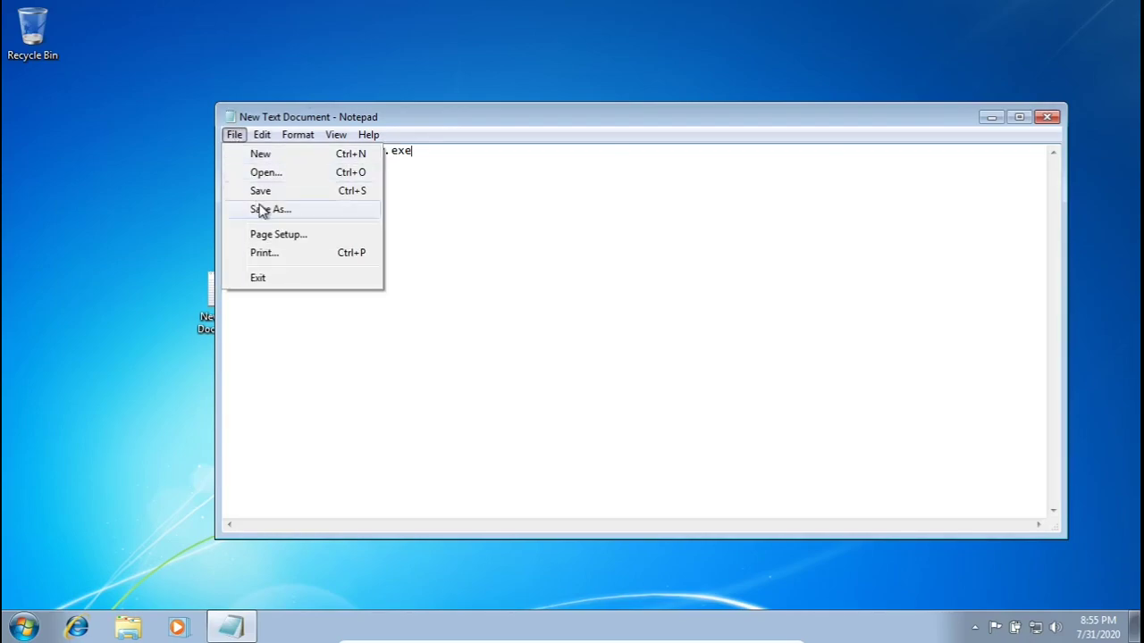
Step: Save the document to the desktop as 'VBox icon kill.bat' with Save as type All Files
click(269, 209)
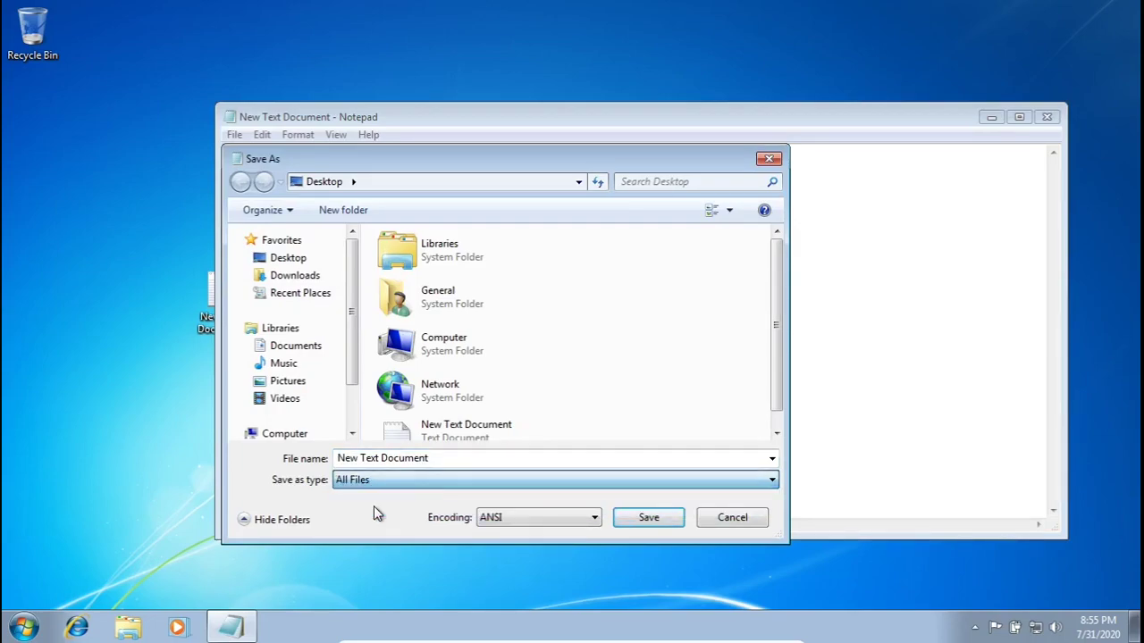
click(382, 457)
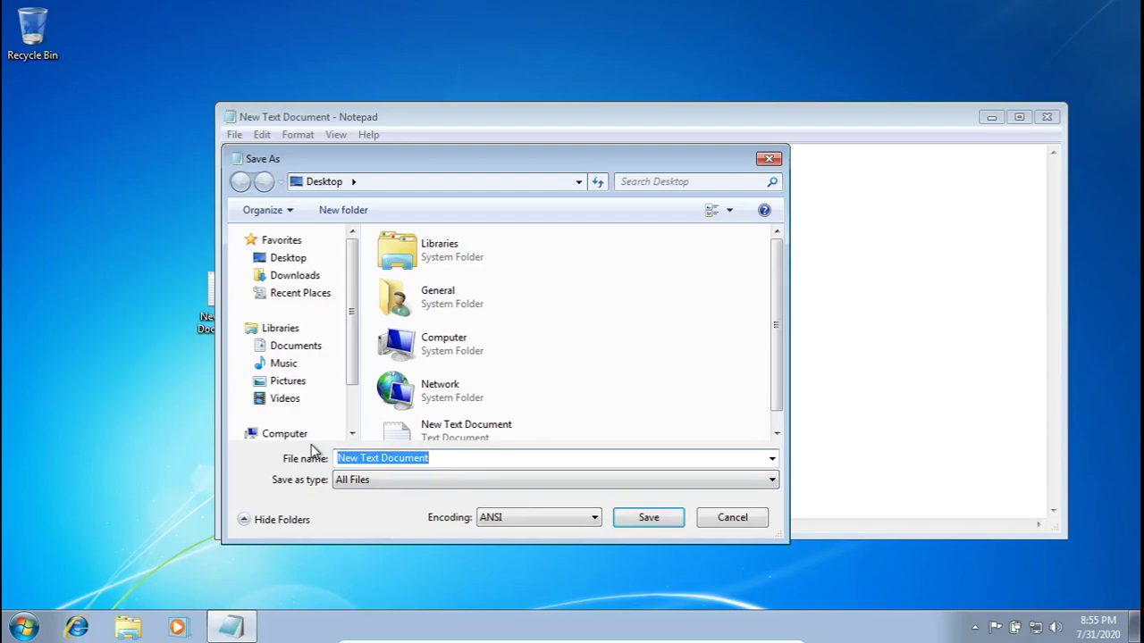
text(VBox icon kill)
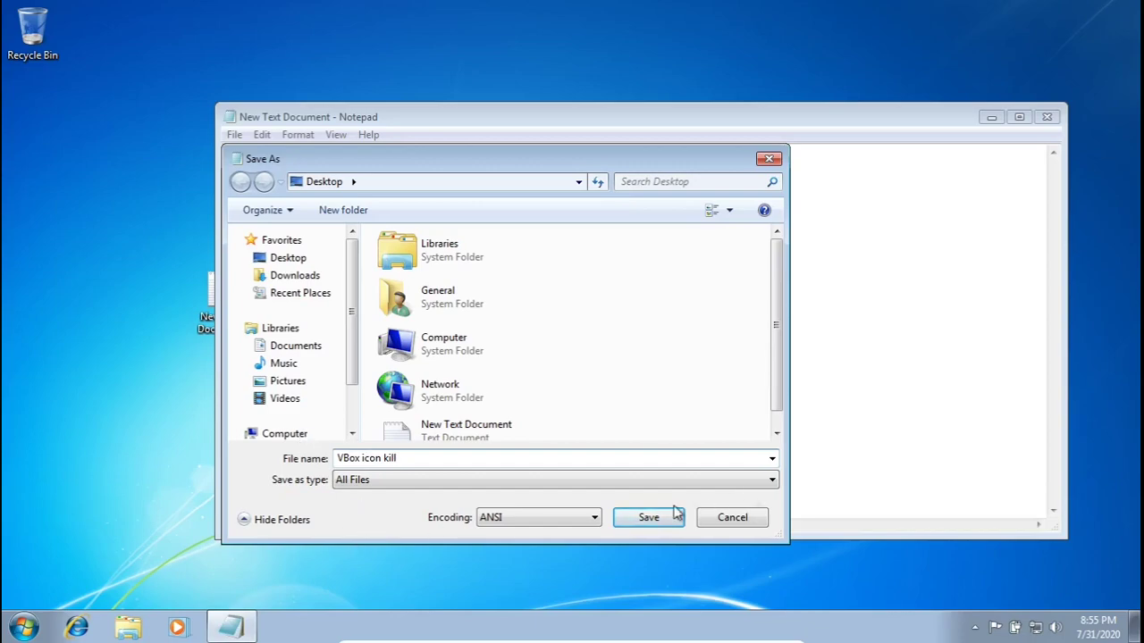
click(648, 517)
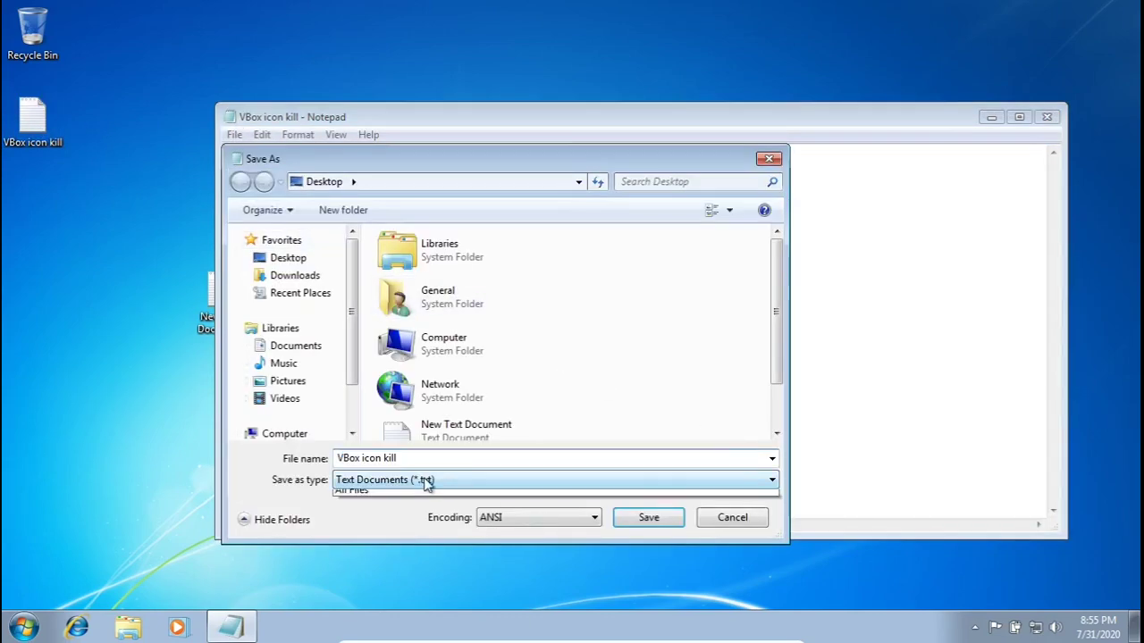
click(349, 490)
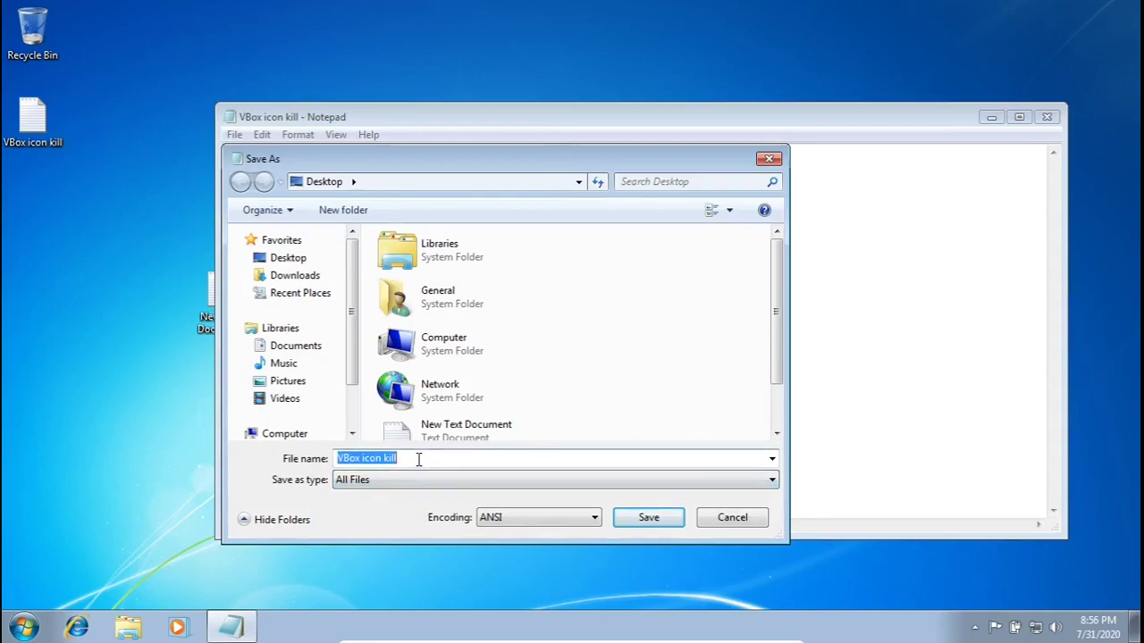
text(.bat)
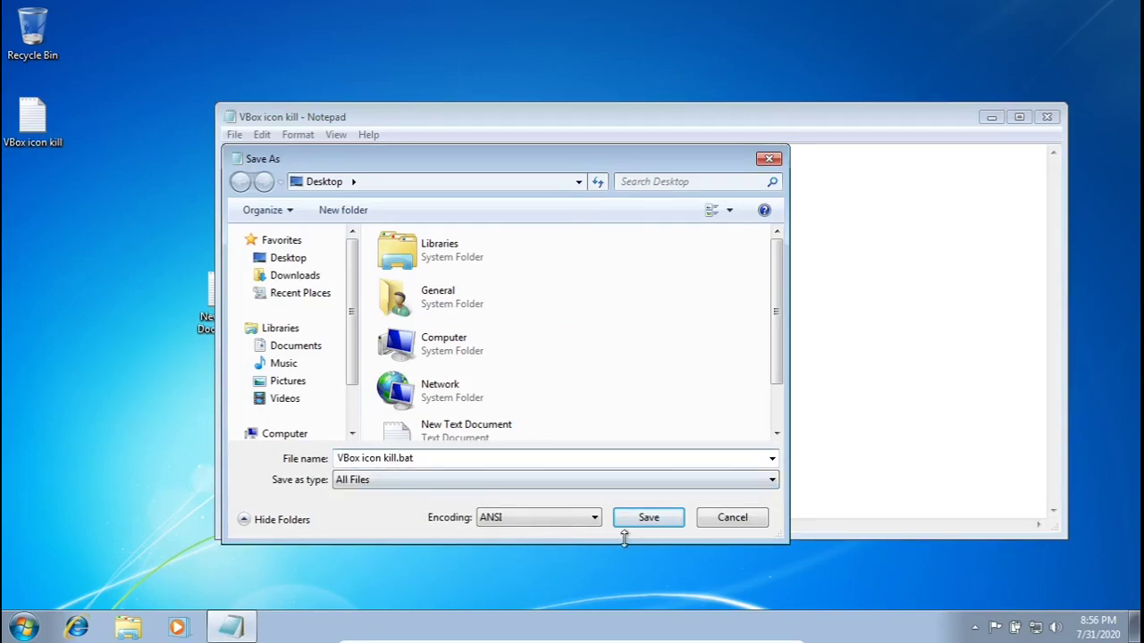
click(648, 517)
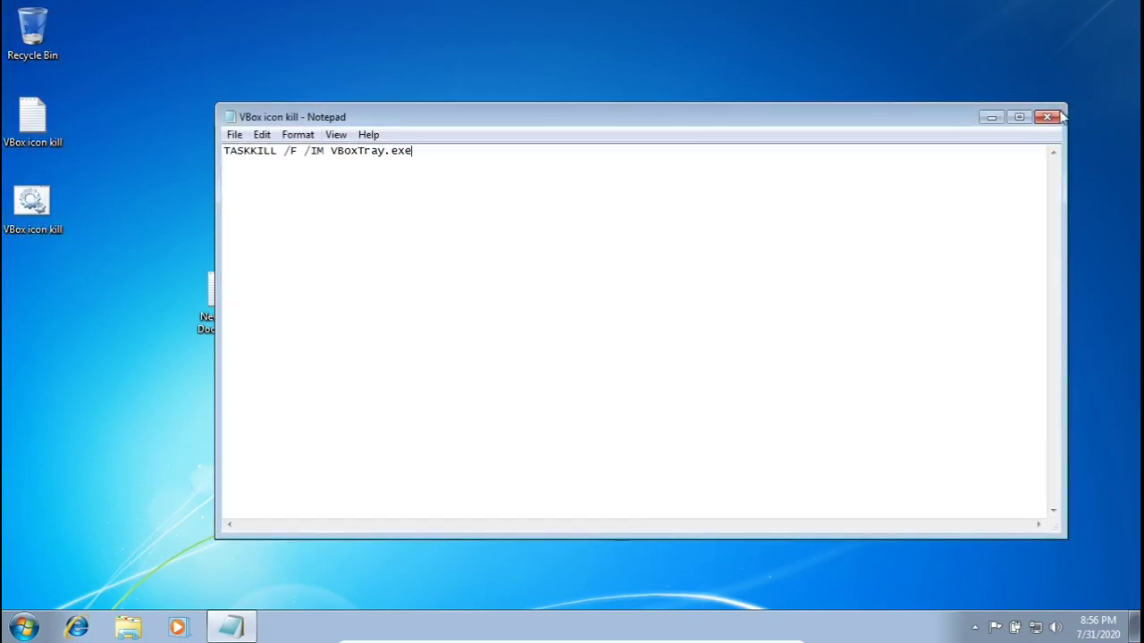
Step: Close Notepad and move the VBox icon kill batch file above the Windows logo
click(1048, 118)
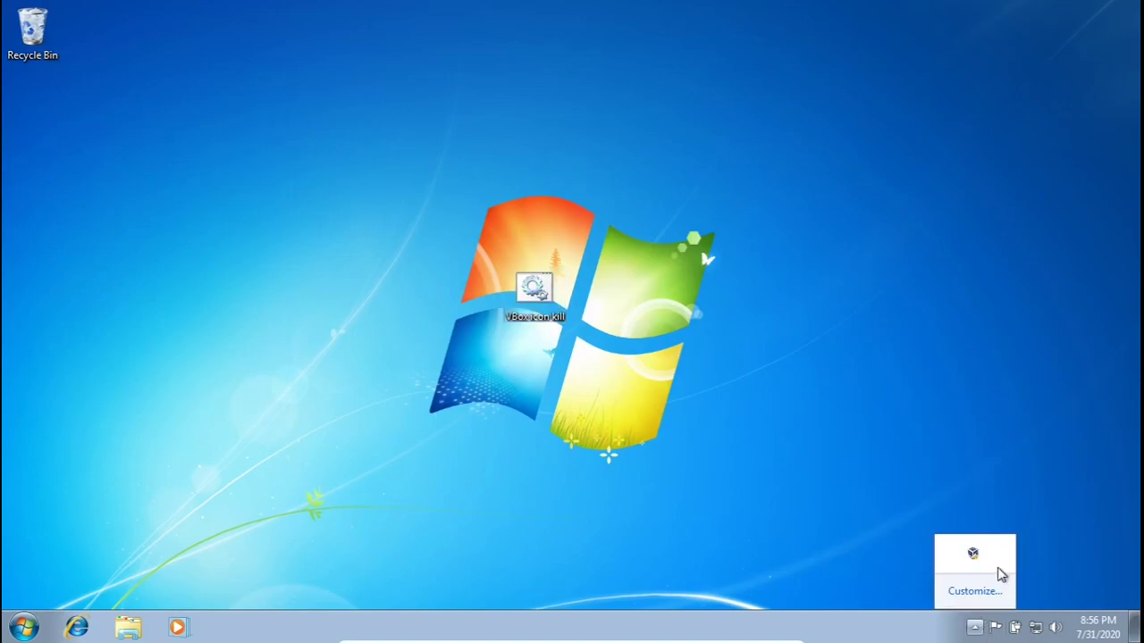
mouse_move(971, 552)
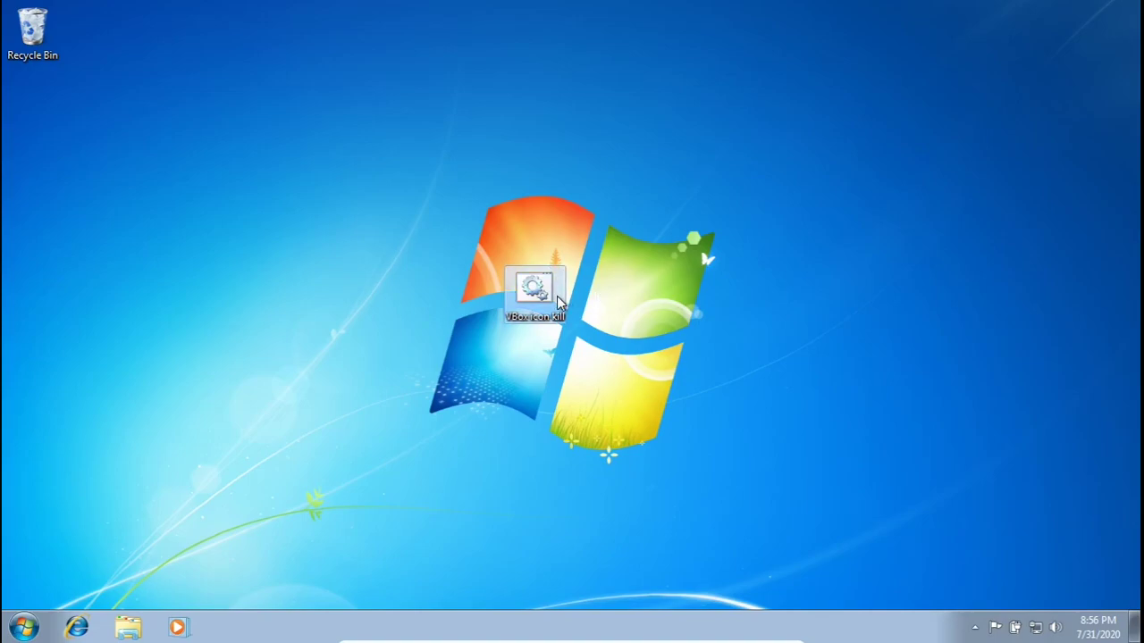
mouse_move(733, 282)
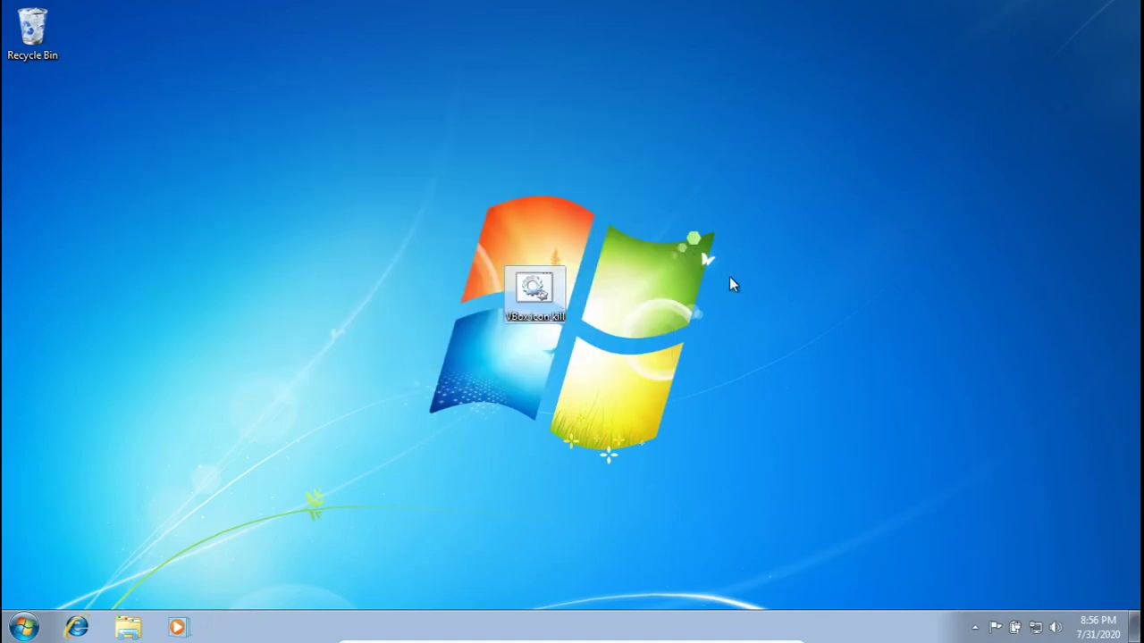
mouse_move(982, 558)
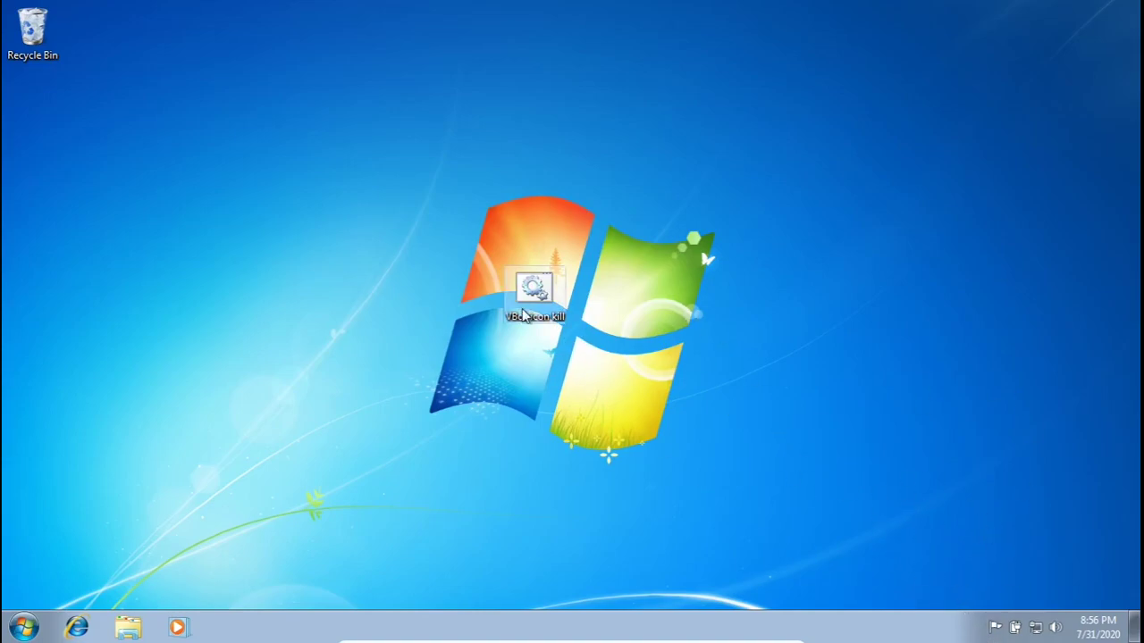
drag(535, 291, 408, 201)
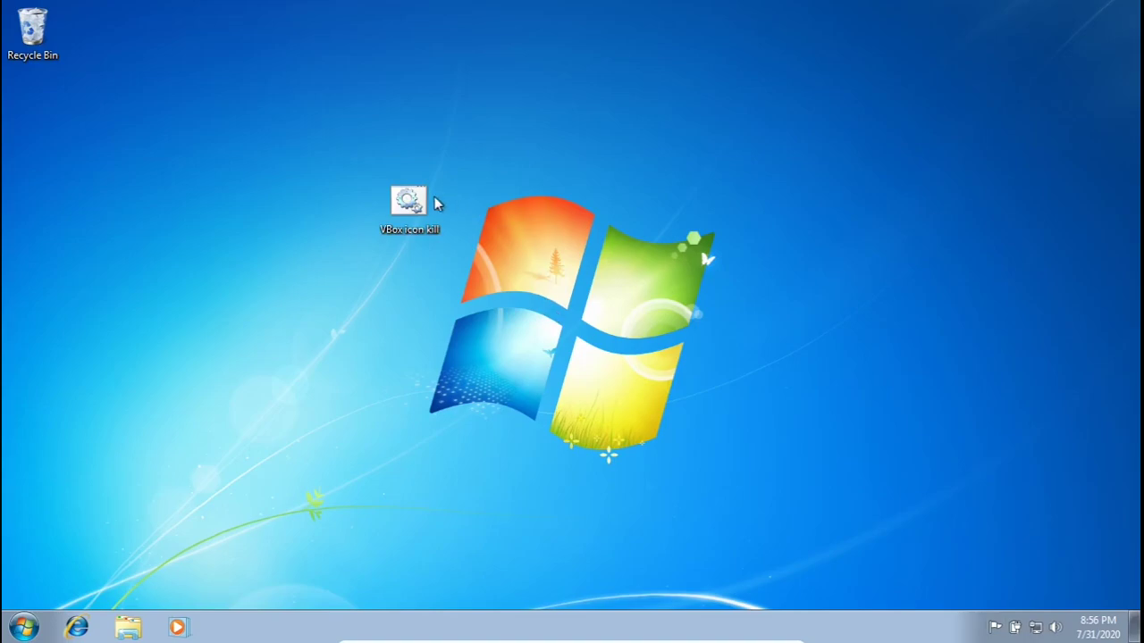
mouse_move(1044, 389)
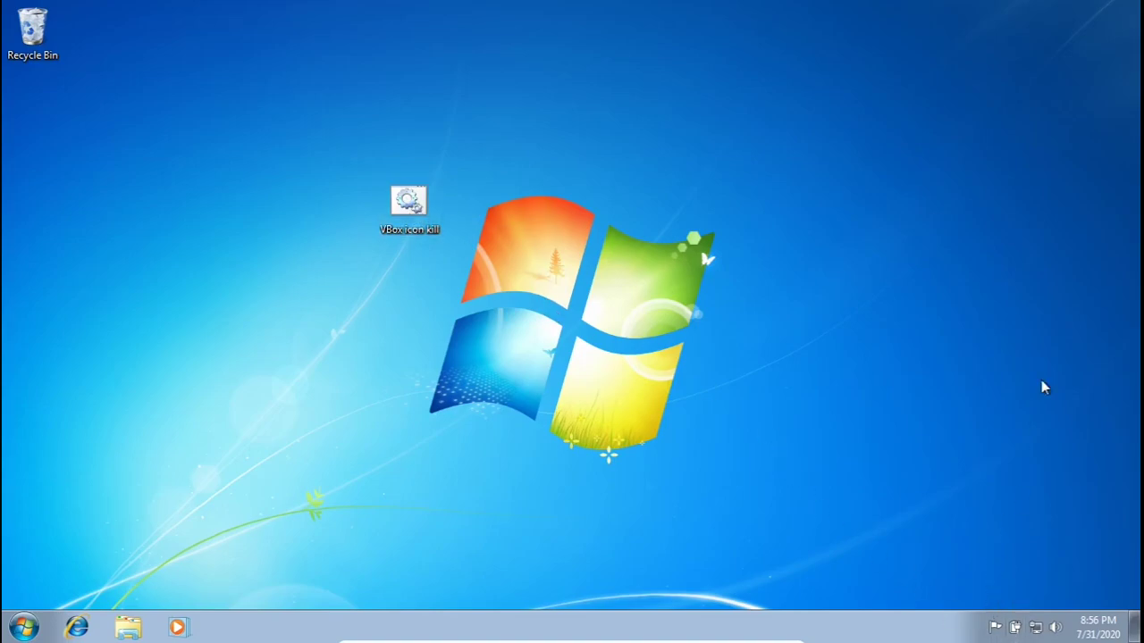
mouse_move(905, 410)
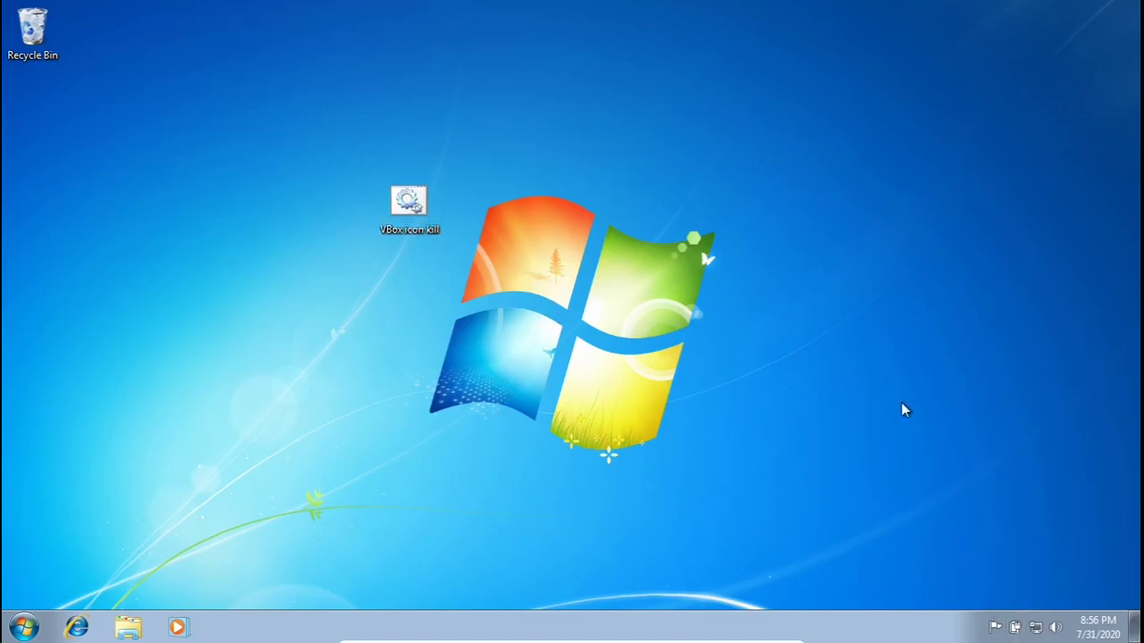
mouse_move(472, 426)
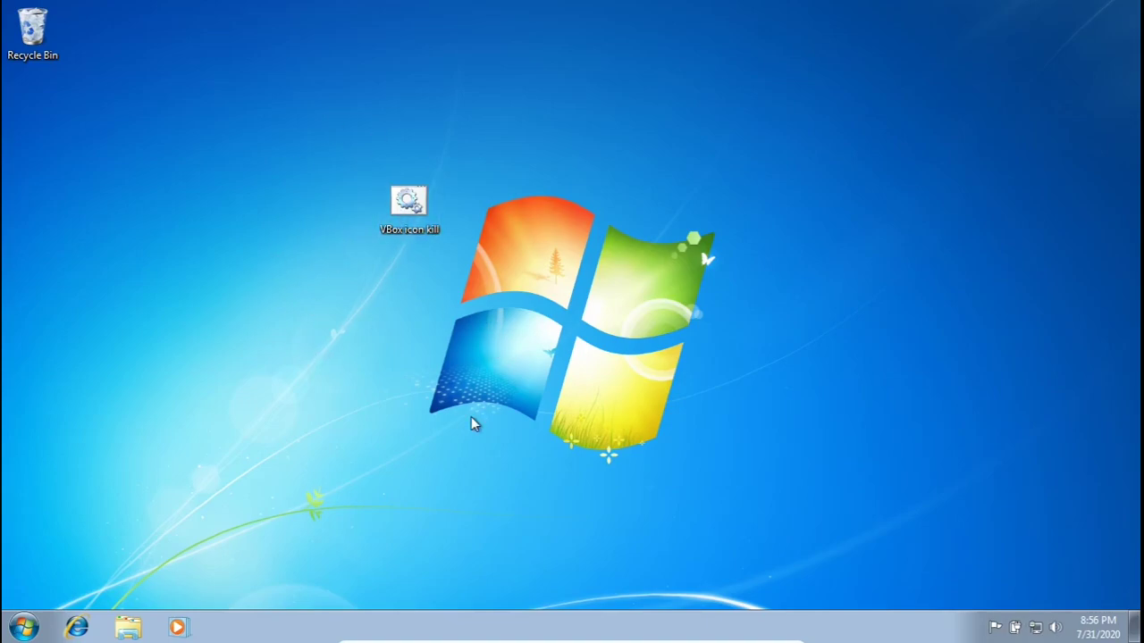
mouse_move(708, 176)
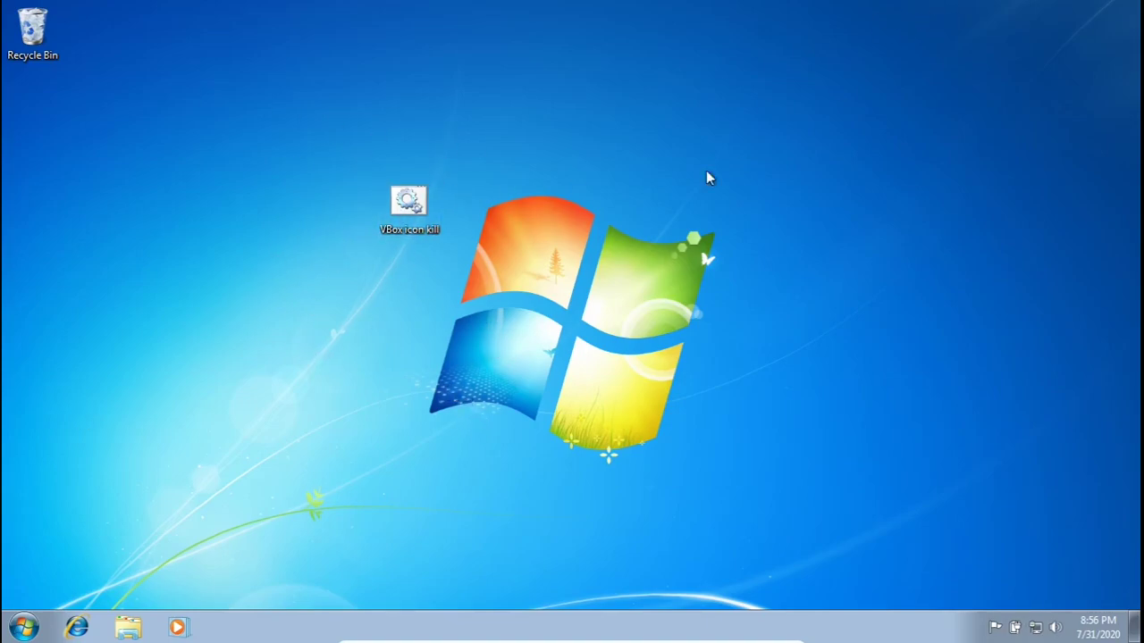
mouse_move(230, 384)
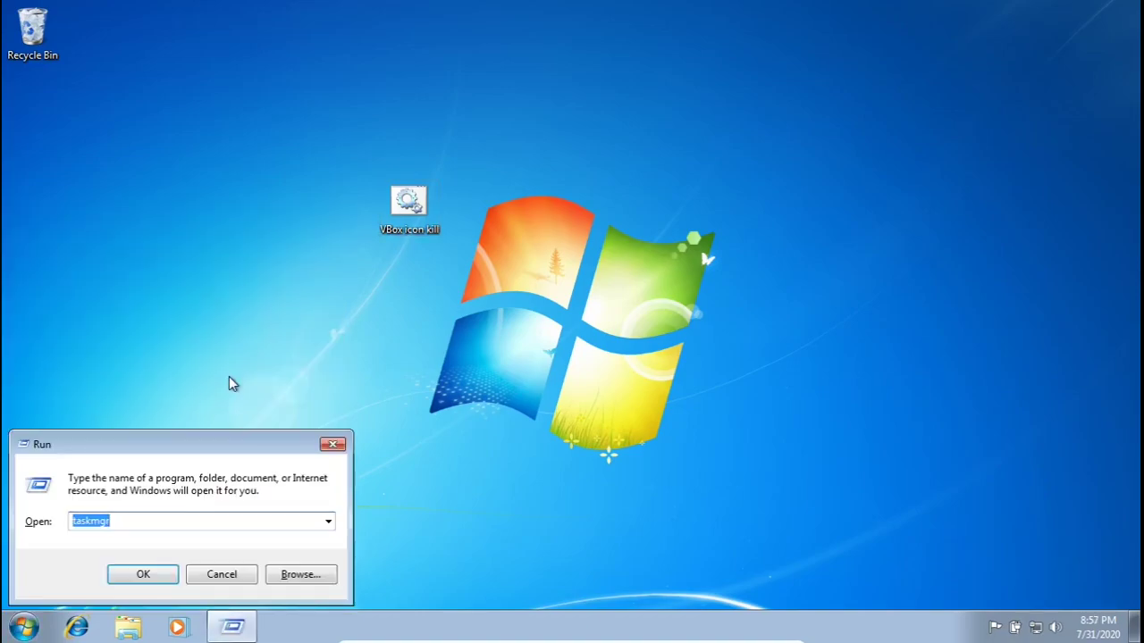
Step: Run %appdata% to open the Roaming application data folder
text(%)
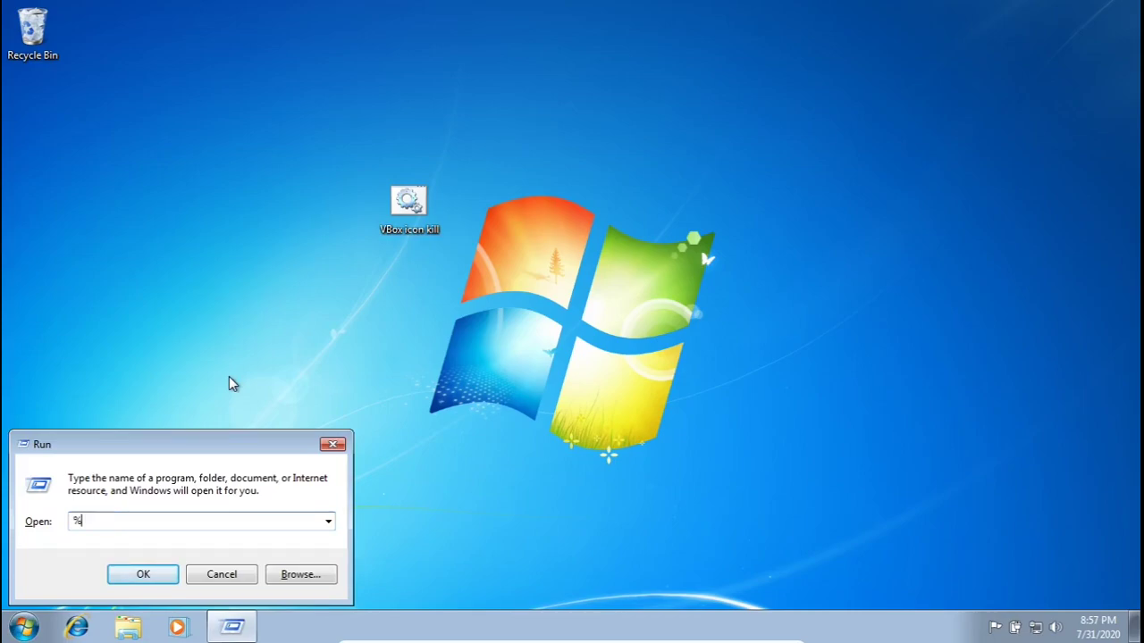
text(appdata)
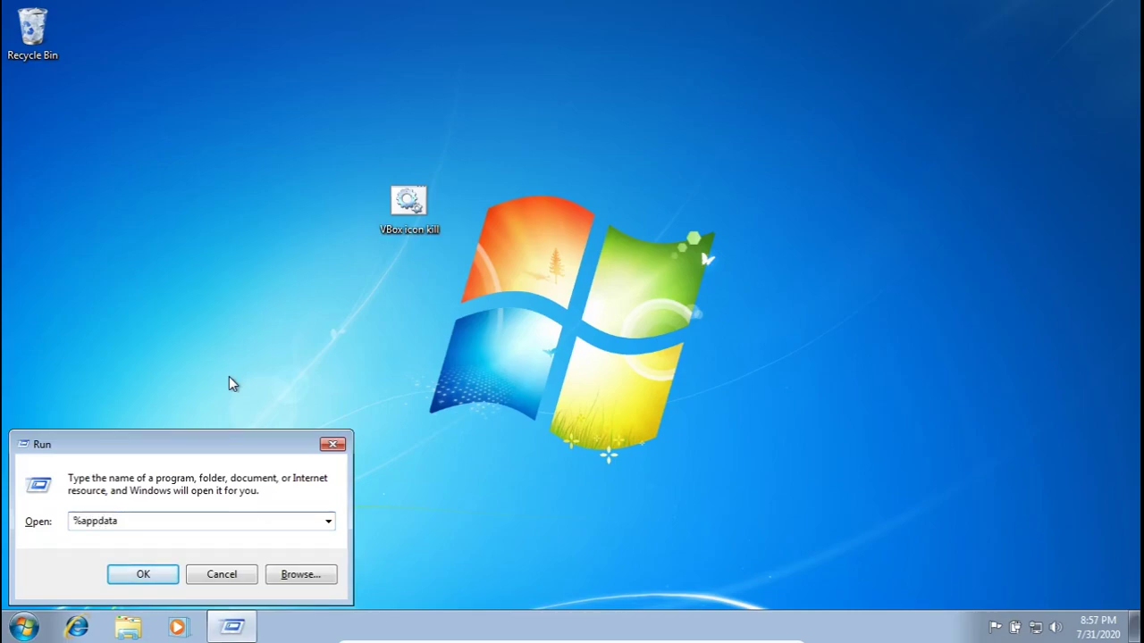
text(%)
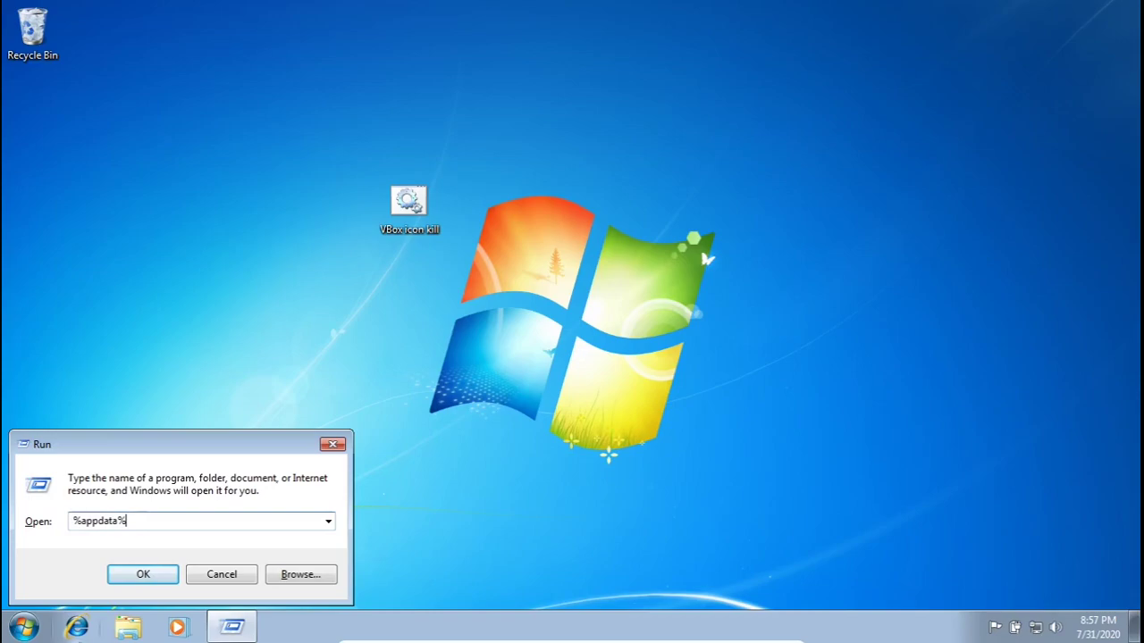
click(144, 573)
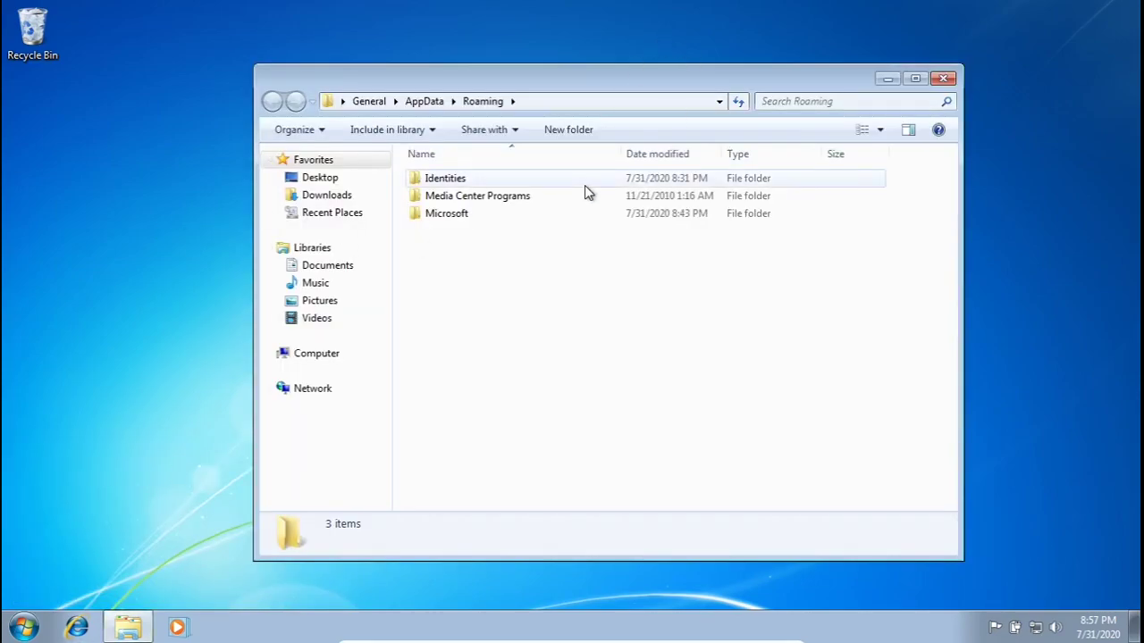
Step: Put the batch file in Microsoft > Windows > Start Menu > Programs > Startup, then close Explorer
double_click(445, 213)
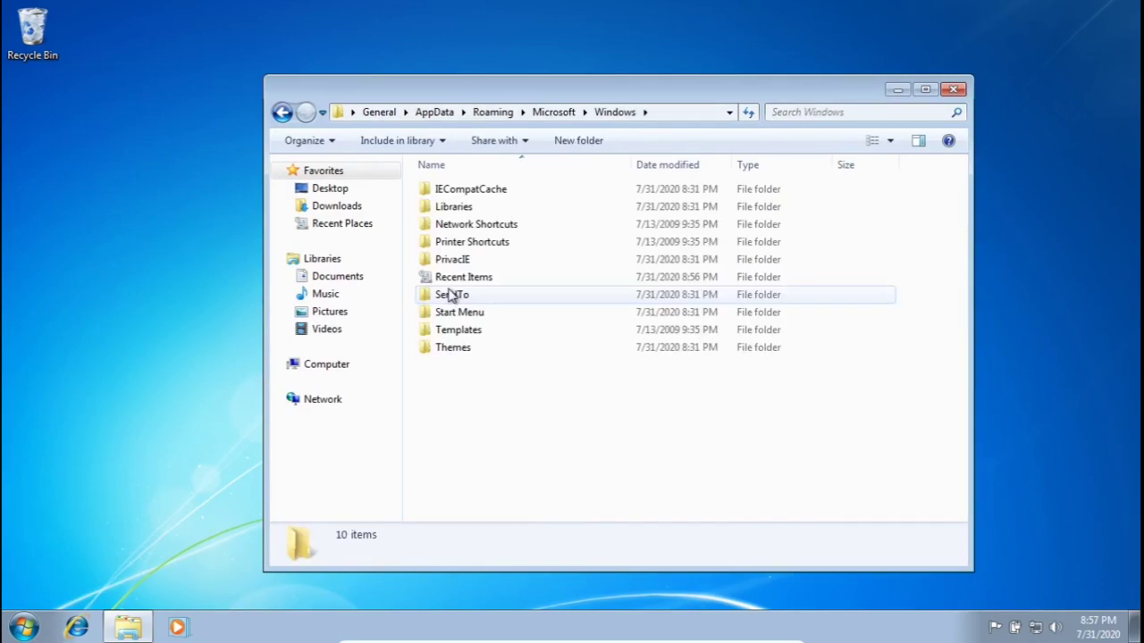
double_click(458, 312)
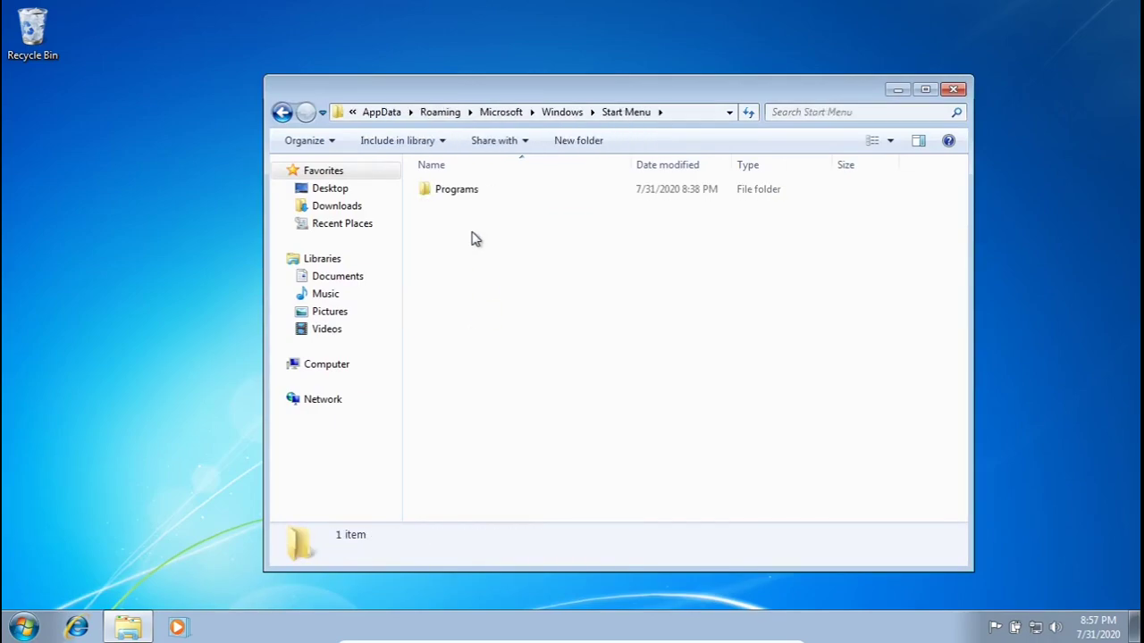
double_click(457, 189)
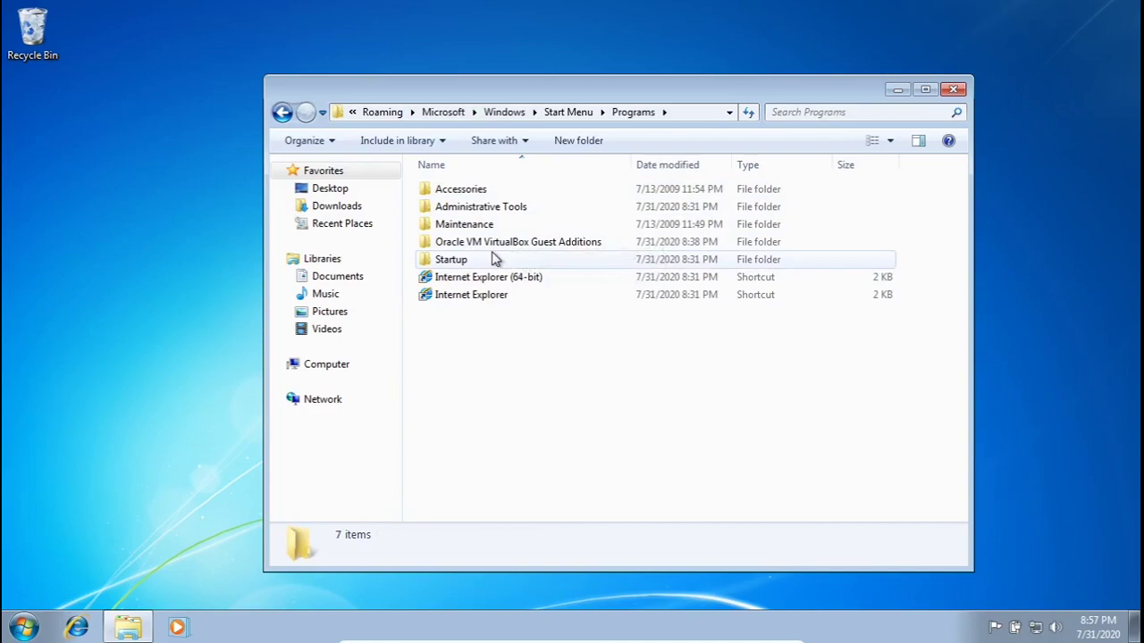
double_click(451, 259)
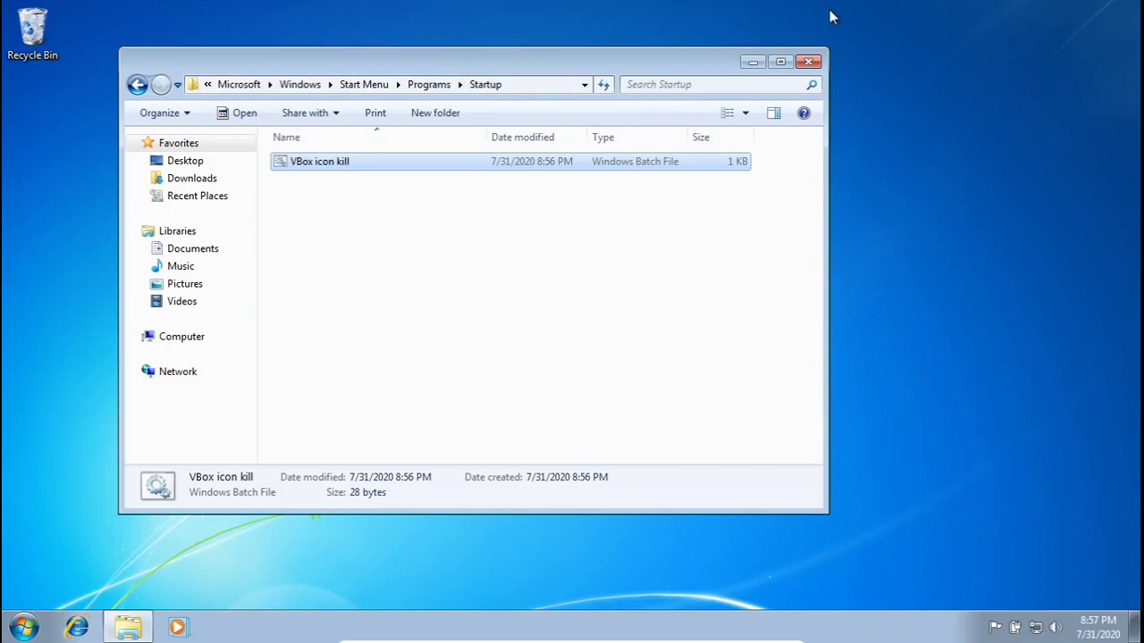
click(809, 60)
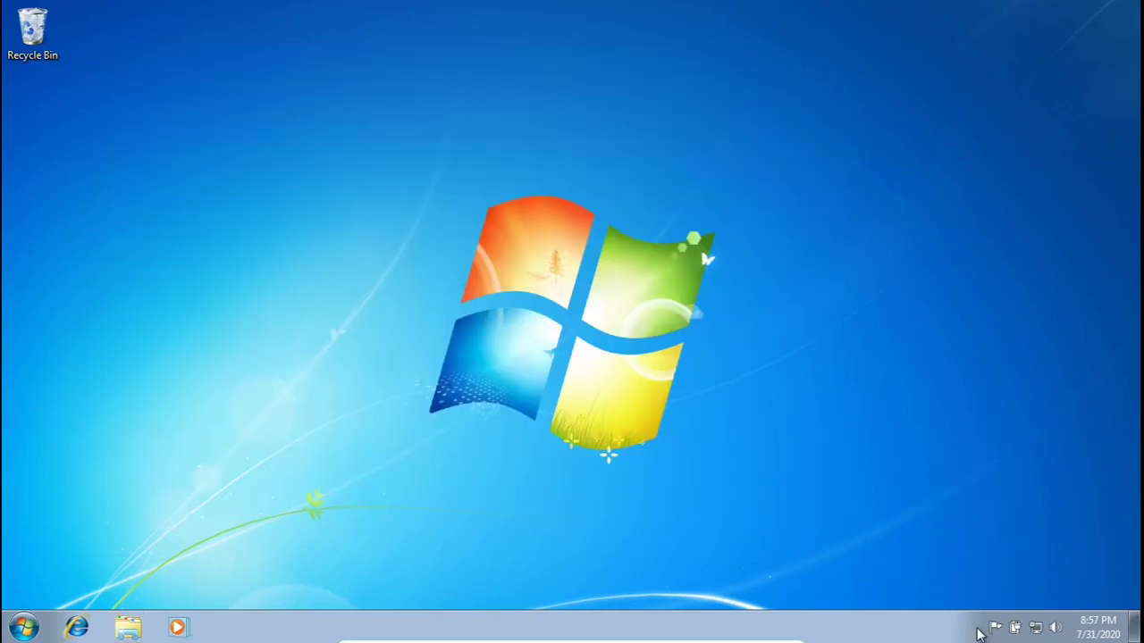
Step: Log off from the Start menu to reach the logon screen
click(34, 620)
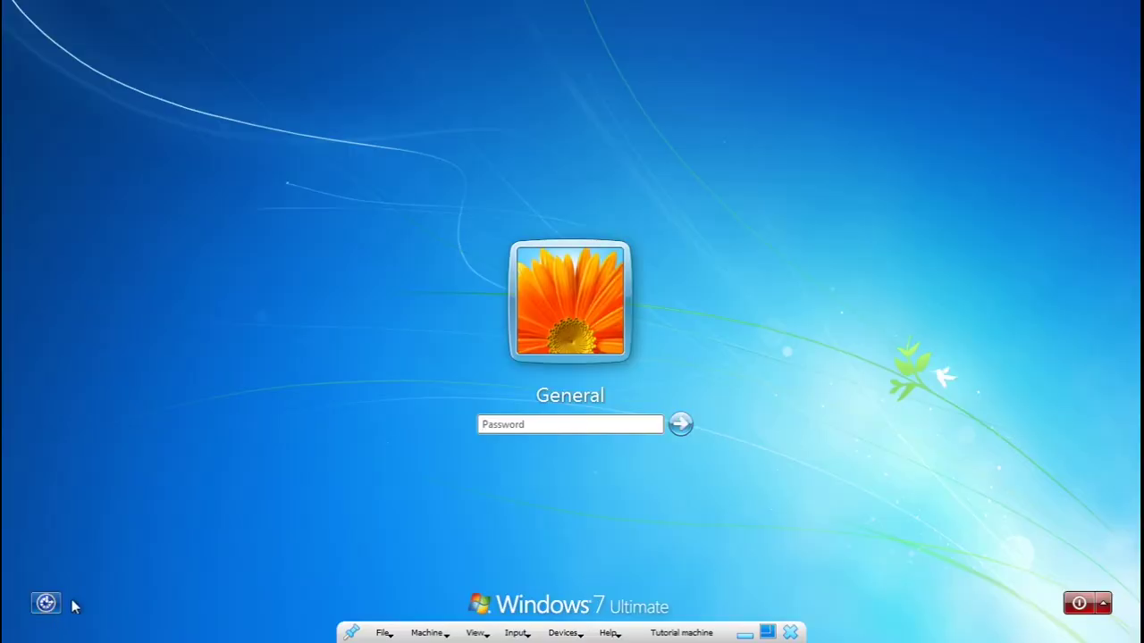
Step: Enter the account password and log back on to the desktop
click(570, 424)
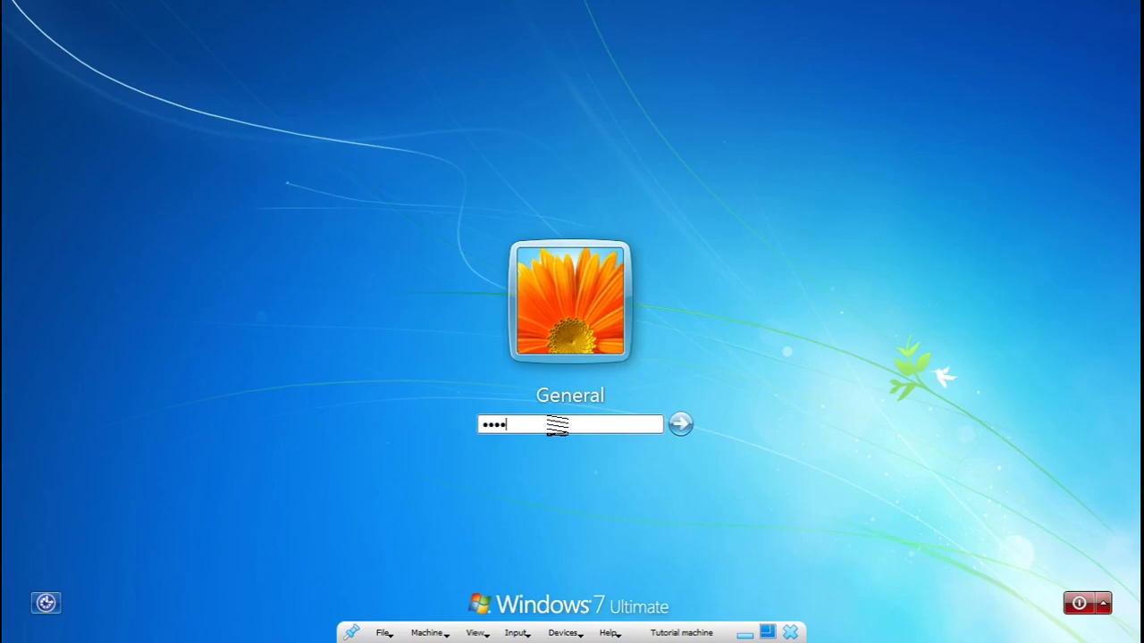
click(679, 425)
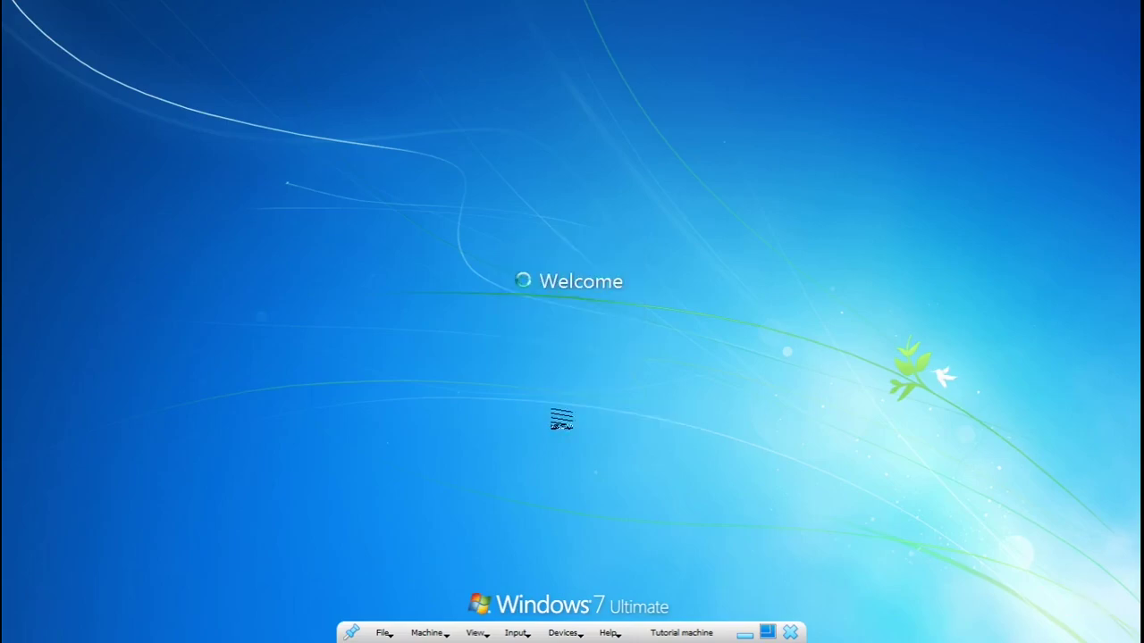
mouse_move(572, 295)
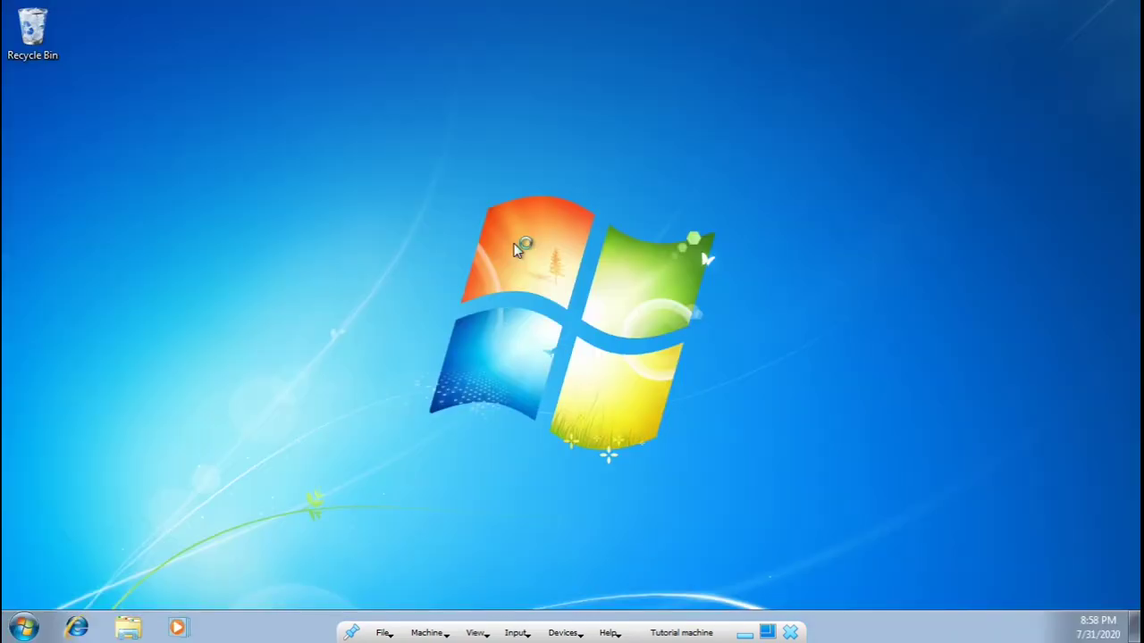
mouse_move(300, 14)
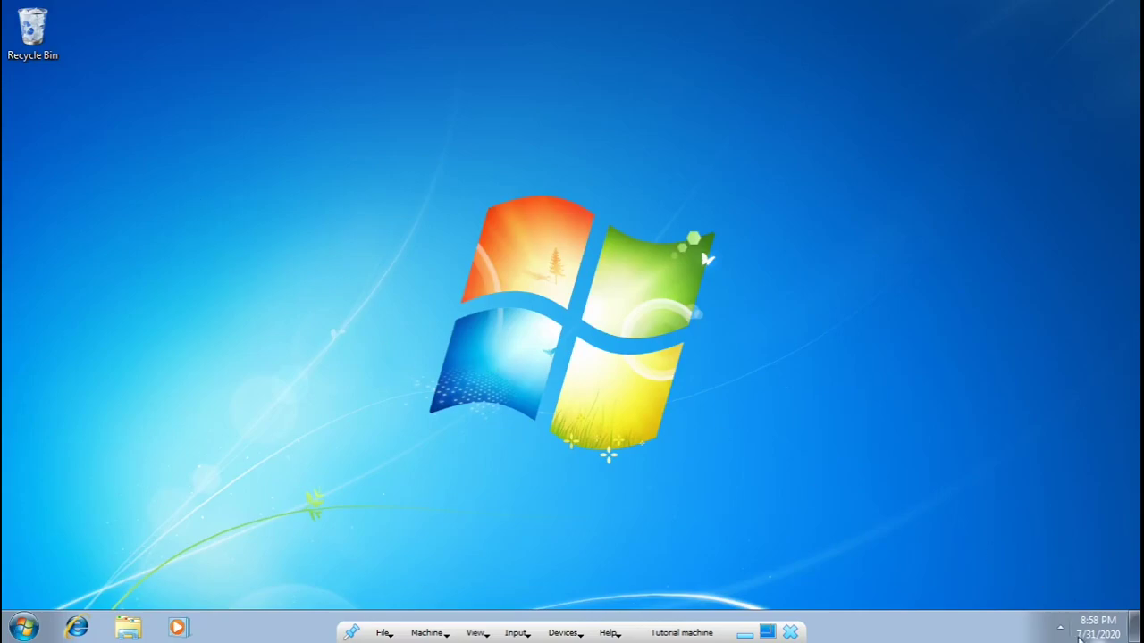
mouse_move(1019, 630)
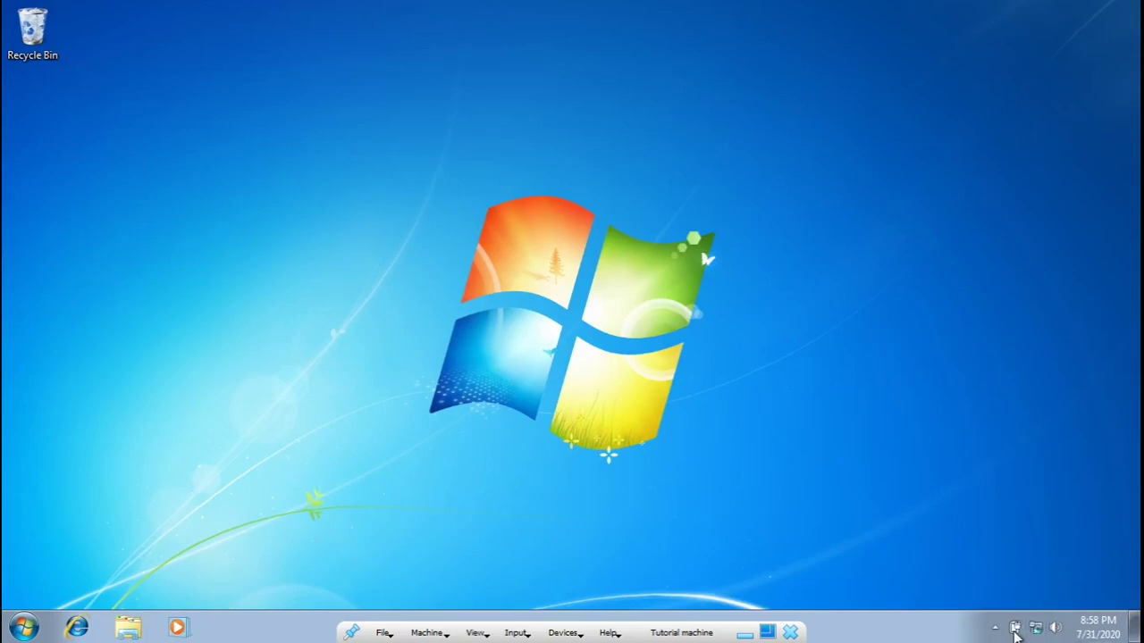
mouse_move(969, 507)
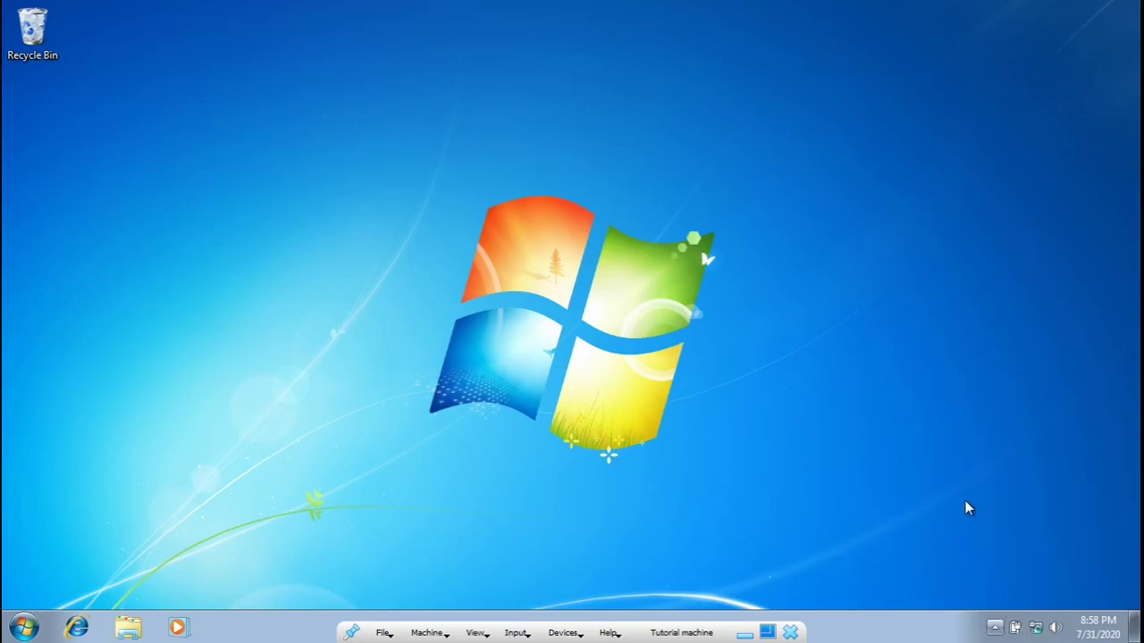
mouse_move(972, 553)
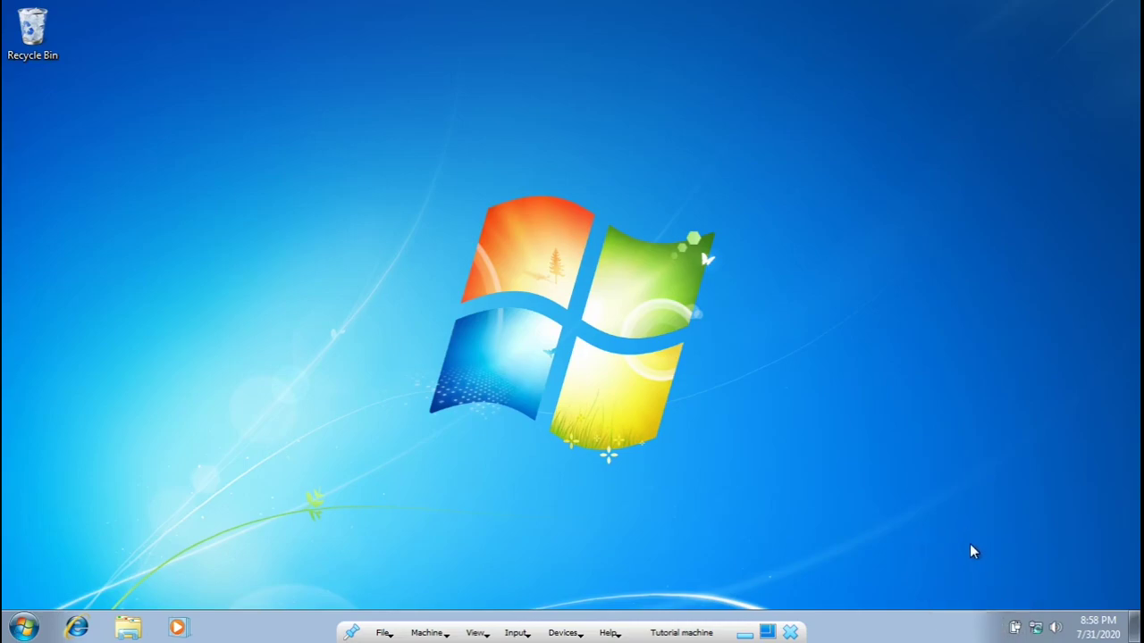
mouse_move(788, 527)
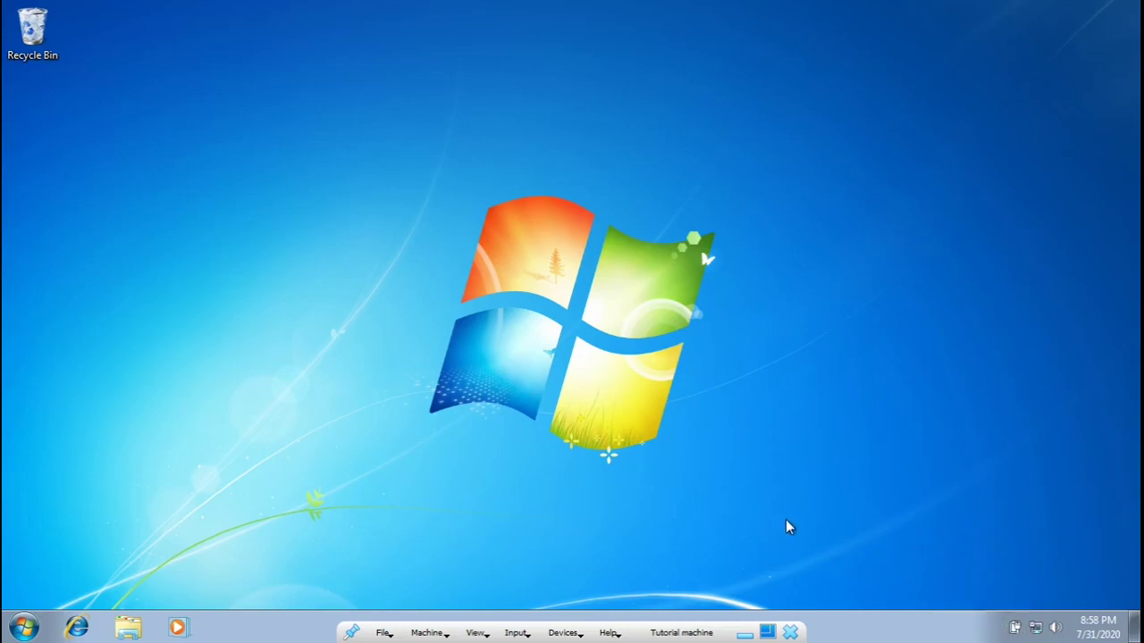